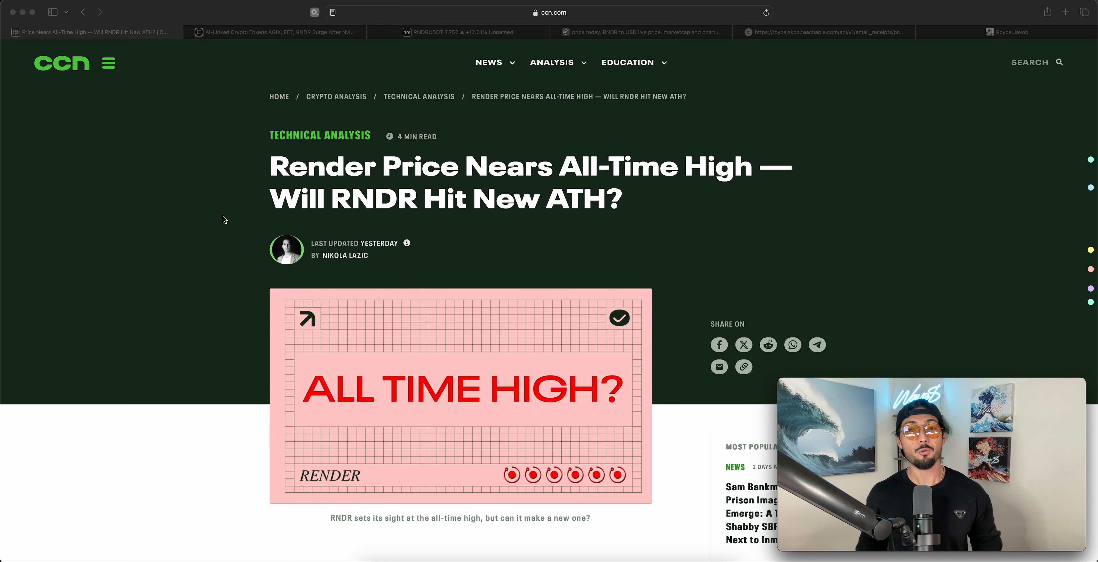
mouse_move(265, 32)
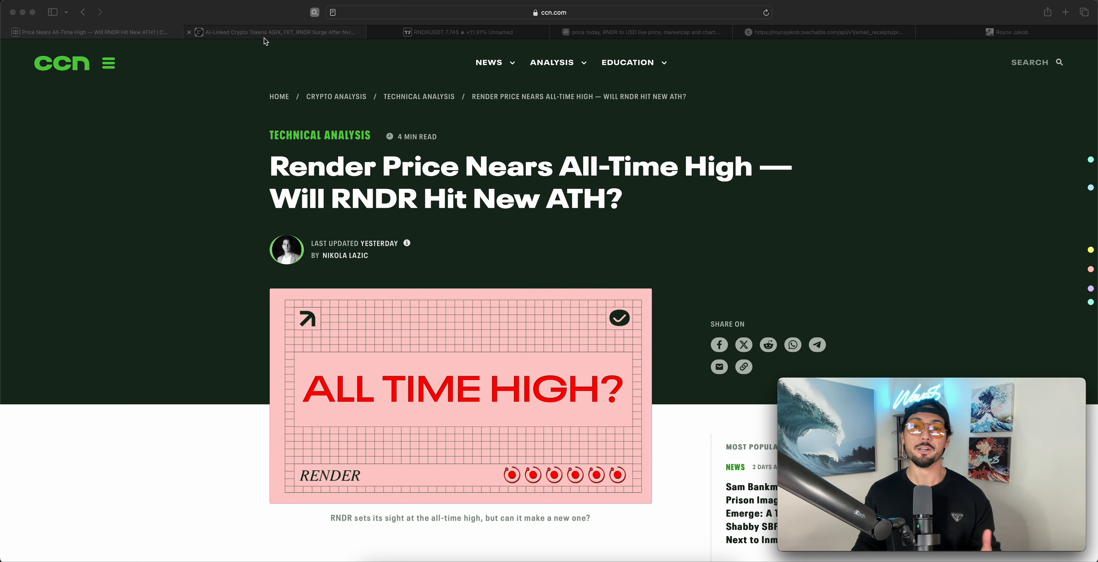
Step: Switch from the CCN Render article to the CoinDesk AI-tokens-after-Nvidia story
left_click(274, 32)
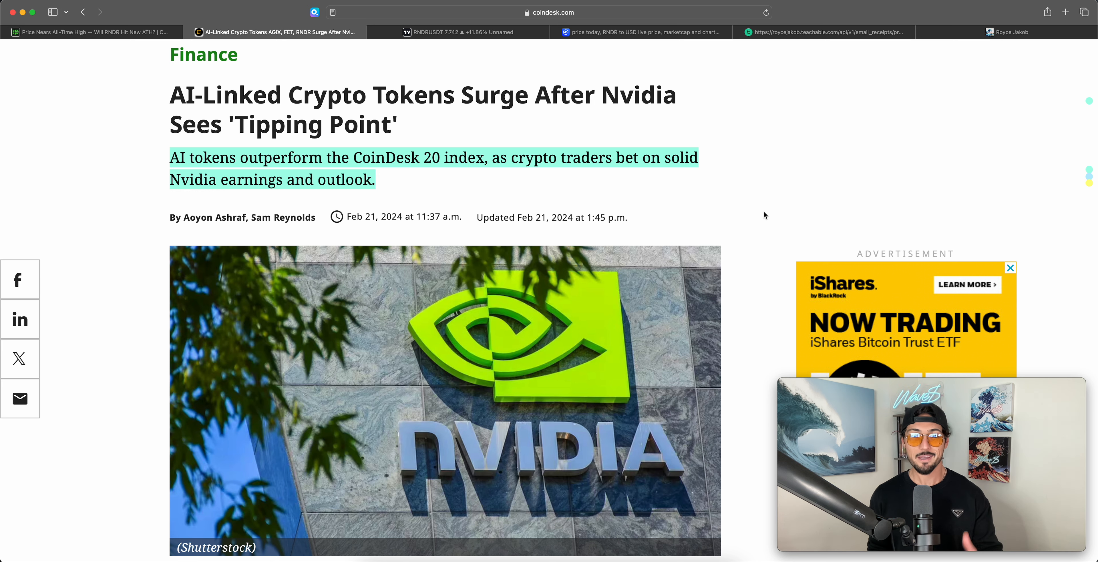
Step: Finish the CoinDesk article and bring up the TradingView RNDR/USDT daily chart
scroll("down", 3)
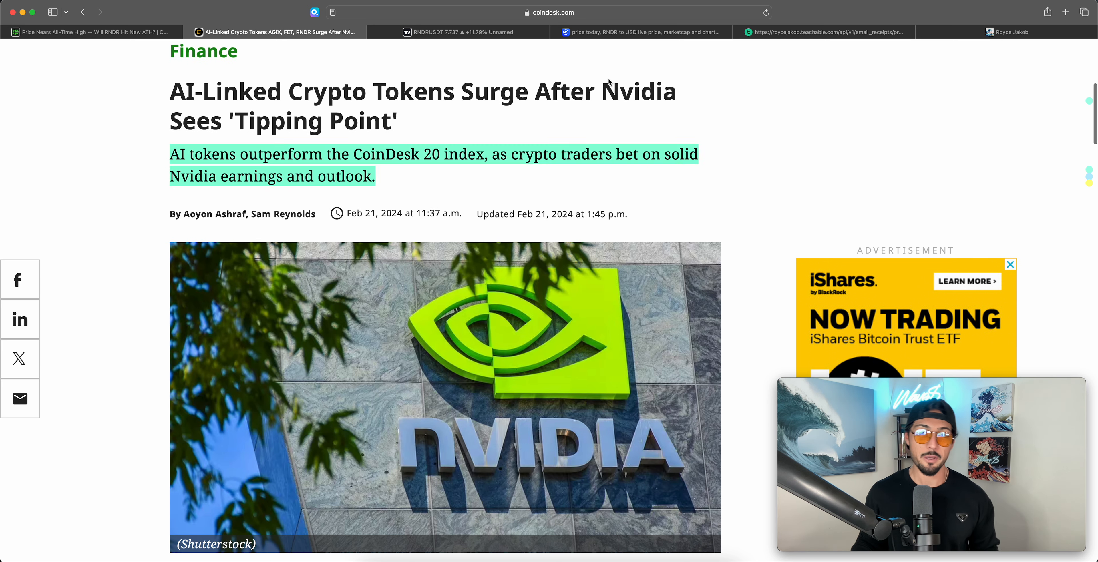
left_click(456, 32)
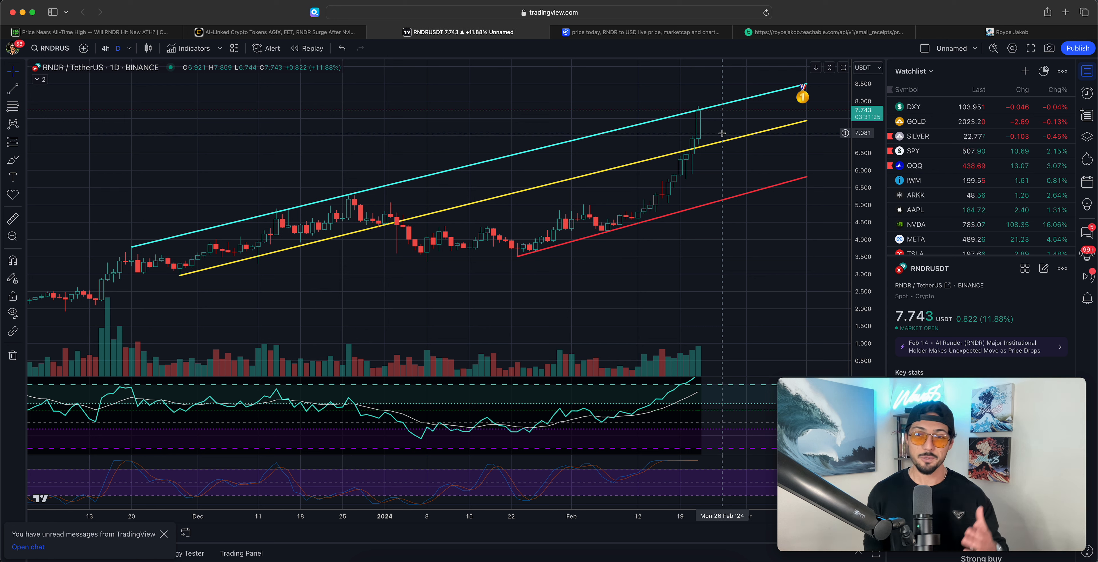
Step: Return from the RNDR/USDT channel chart to the CCN Render all-time-high article
left_click(639, 32)
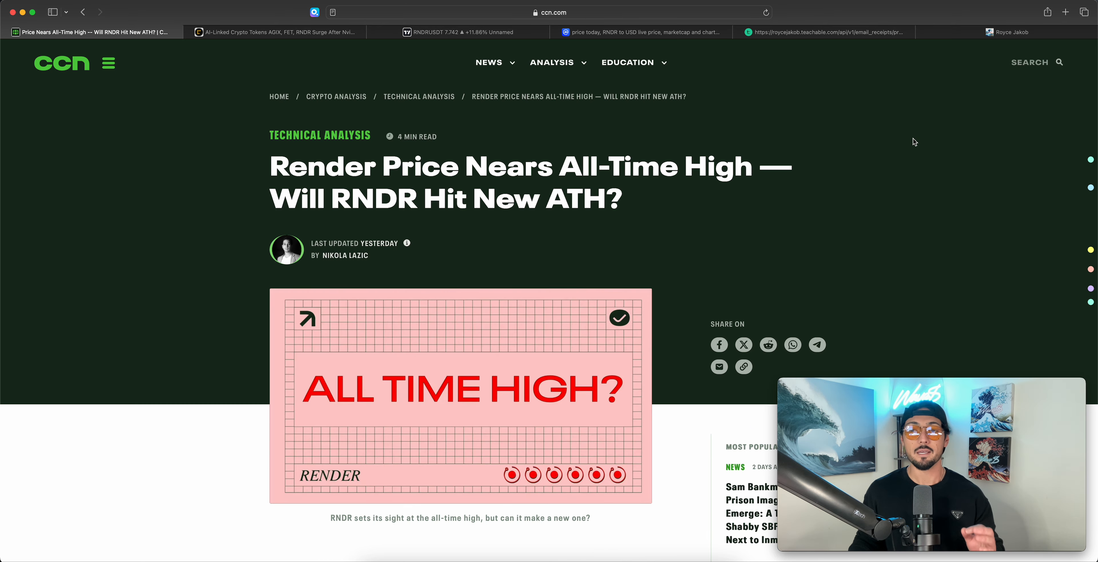
Step: Bring up the Teachable storefront listing the $15/month portfolio and $22 options course
left_click(826, 32)
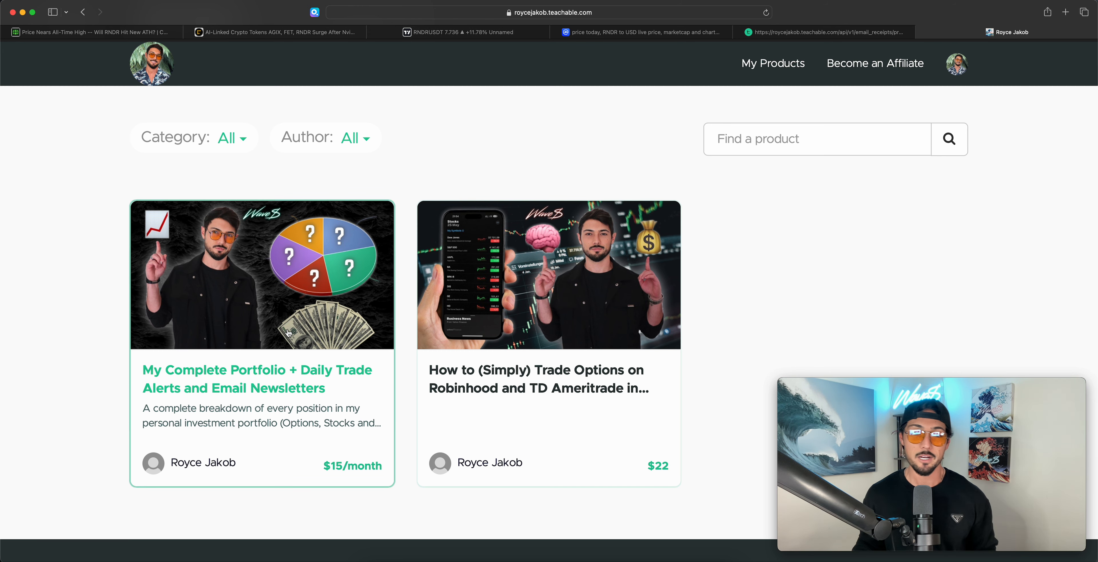
Step: Browse the Complete Portfolio subscription sales page with its $15/month plan, then return to CCN
left_click(262, 276)
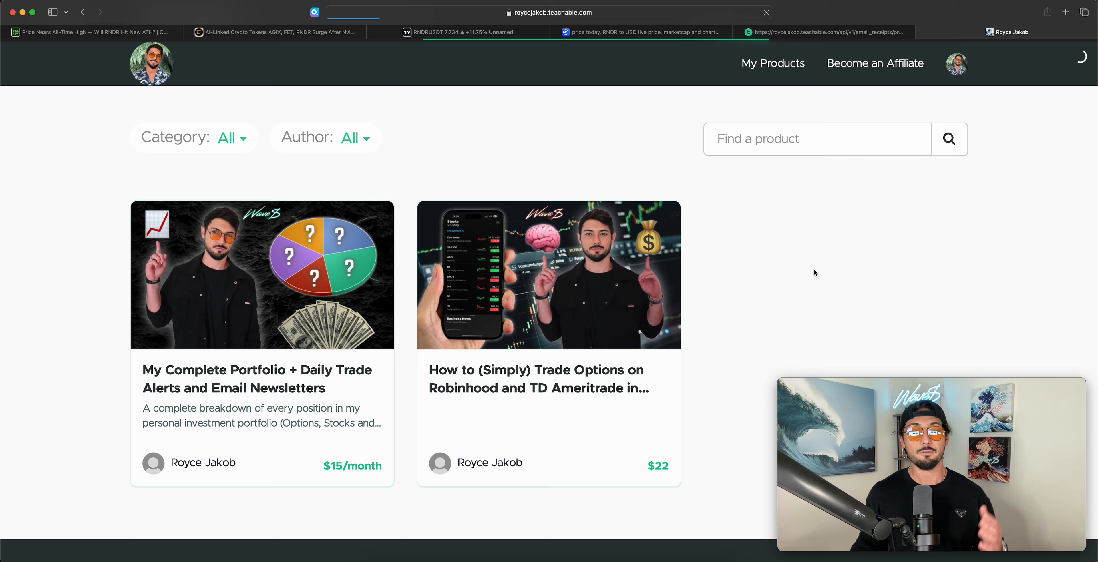
left_click(261, 275)
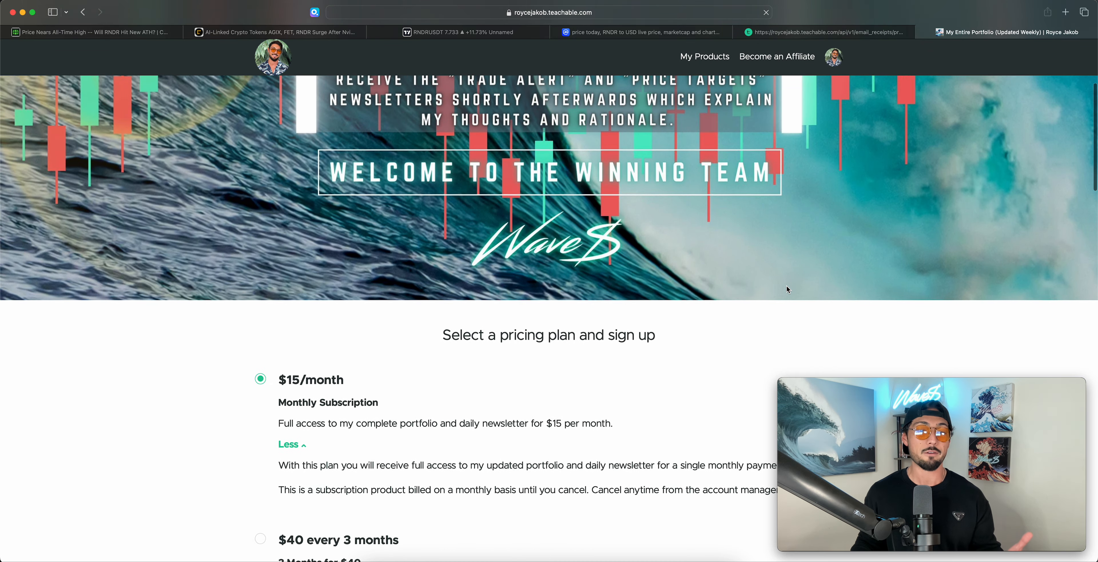
scroll("down", 3)
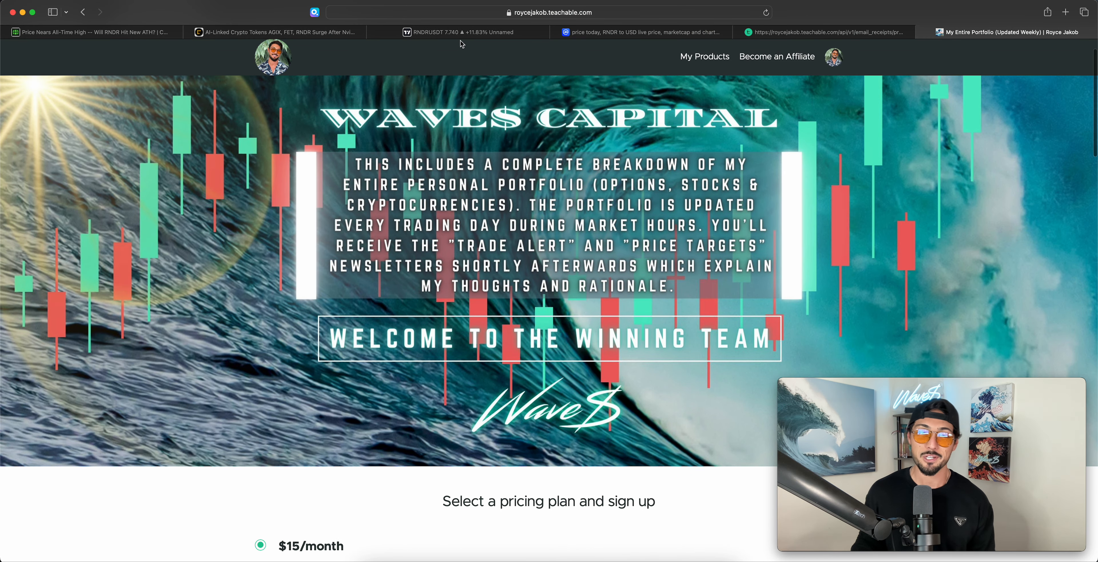
left_click(91, 31)
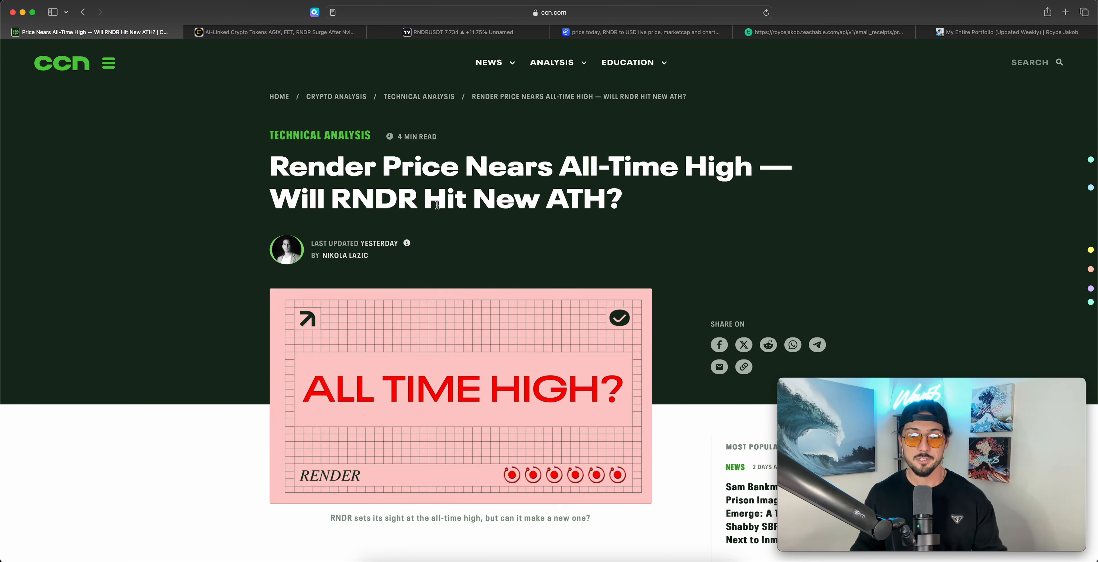
Step: Read down to the article's Key Takeaways, then bring up Render's CoinMarketCap price page
scroll("down", 3)
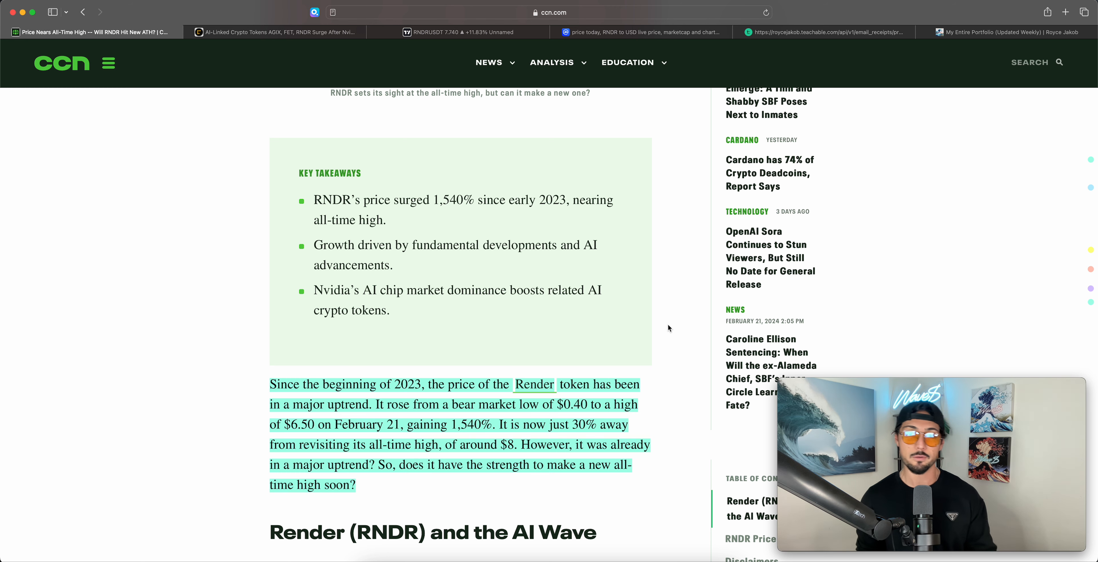
left_click(638, 32)
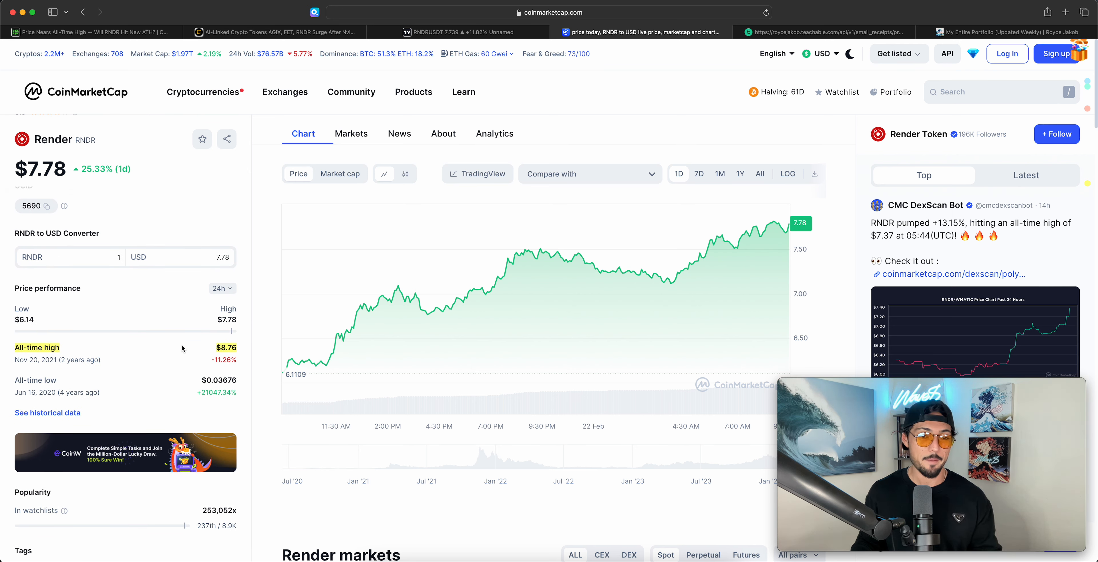
mouse_move(761, 175)
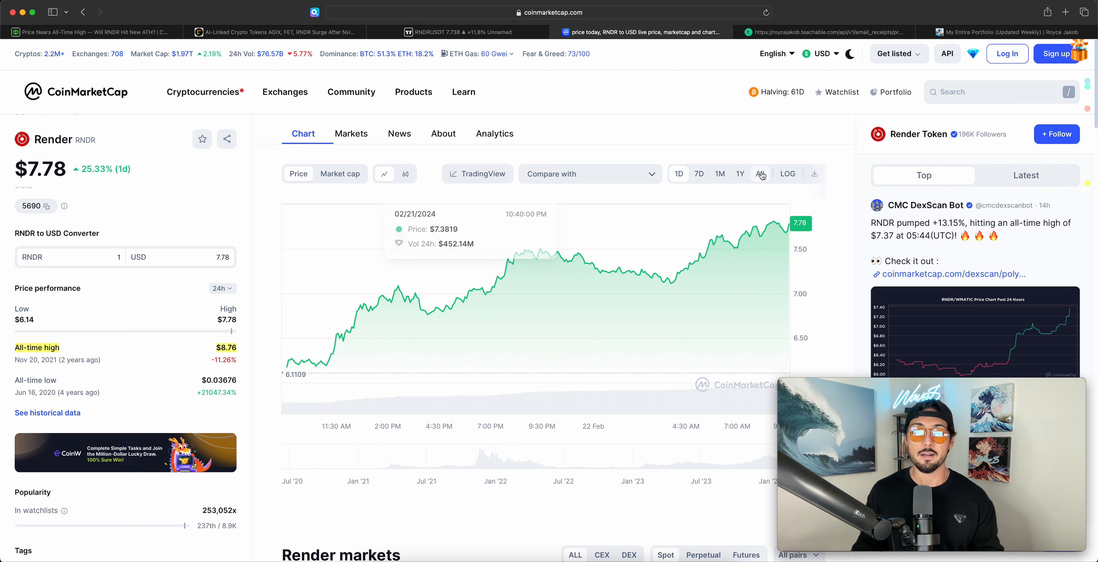
Step: Switch the Render chart to the All time range showing its full price history
left_click(760, 174)
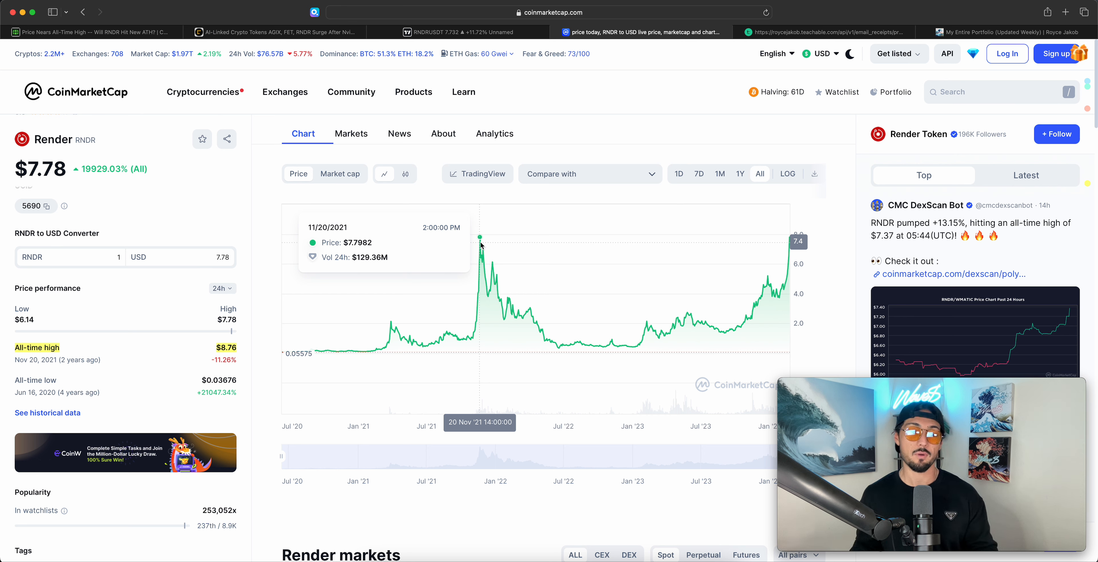
mouse_move(266, 355)
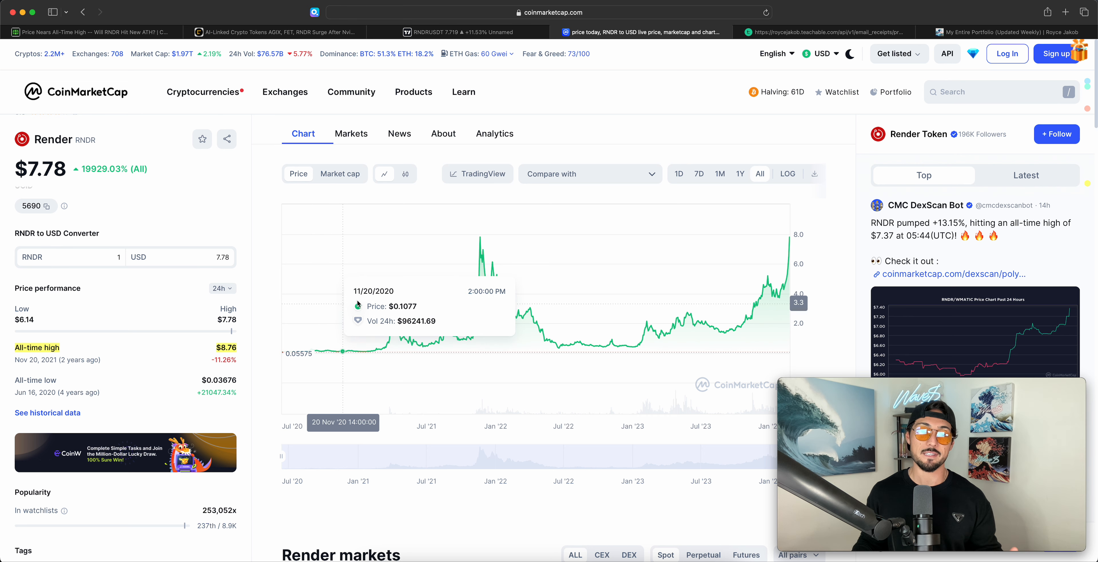
mouse_move(469, 271)
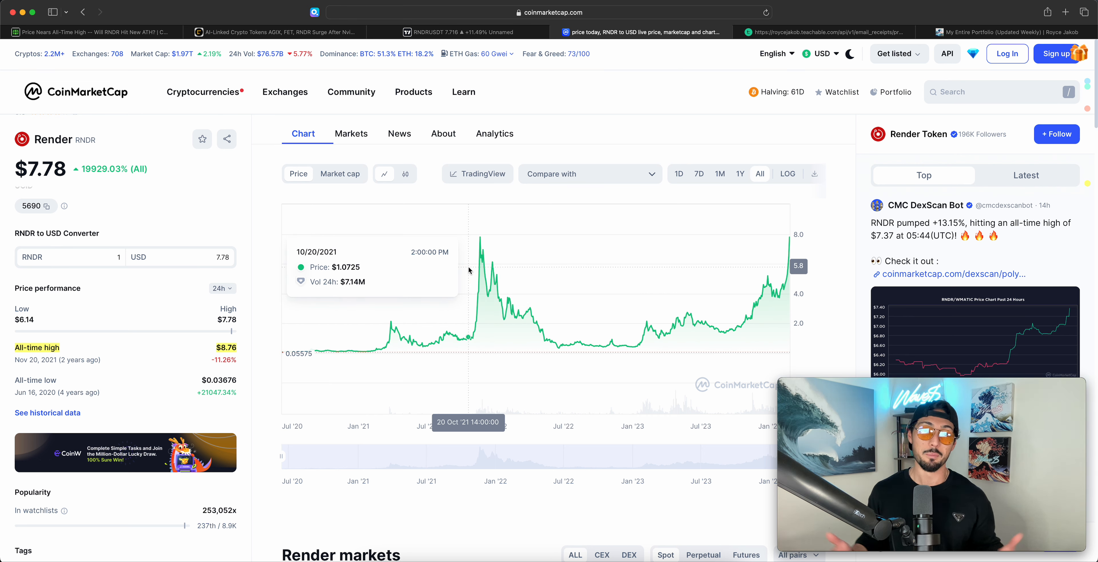
mouse_move(474, 271)
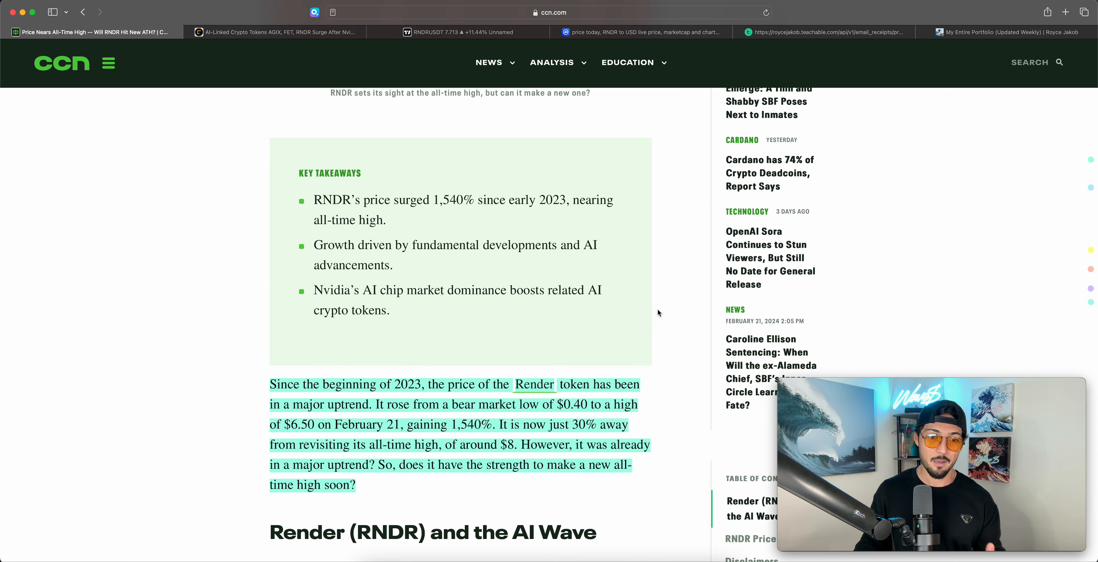
Step: Read CCN's Render AI-wave section and Apple tweet, then bring up the TradingView RNDR/USDT chart
scroll("down", 3)
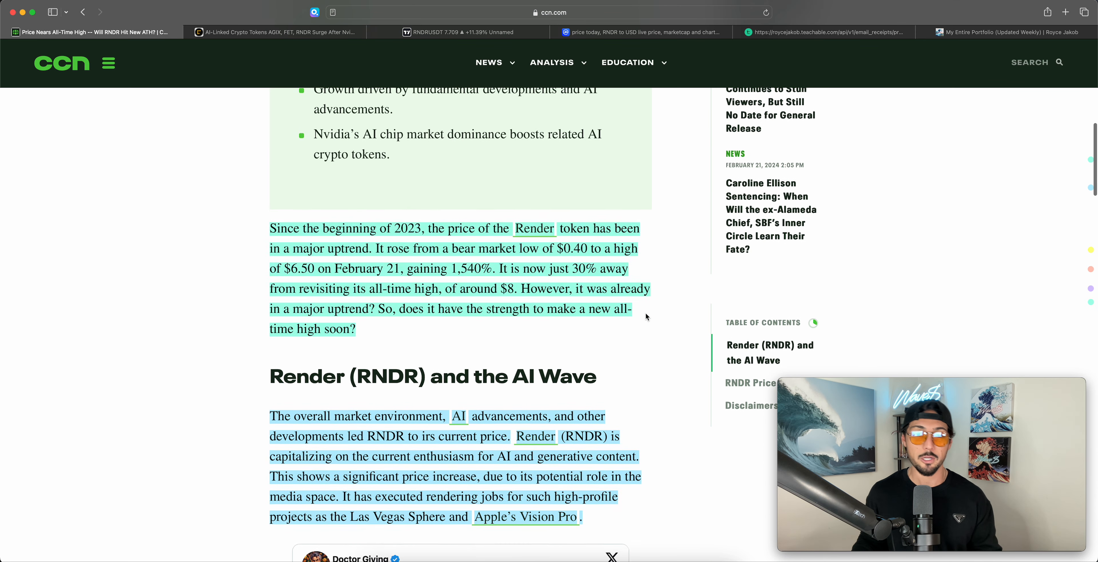
scroll("down", 3)
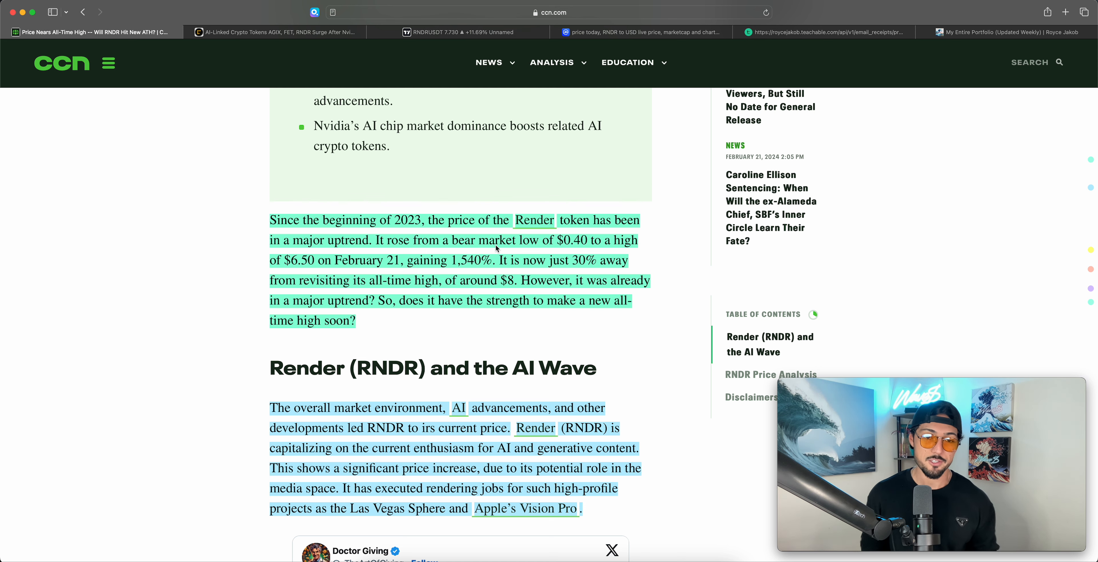
scroll("down", 3)
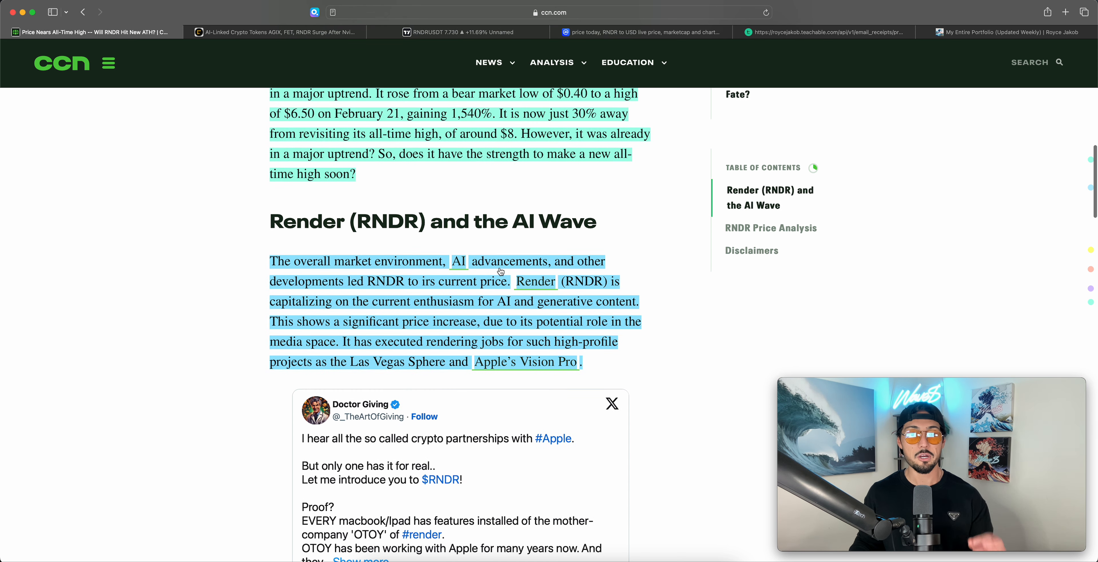
scroll("down", 3)
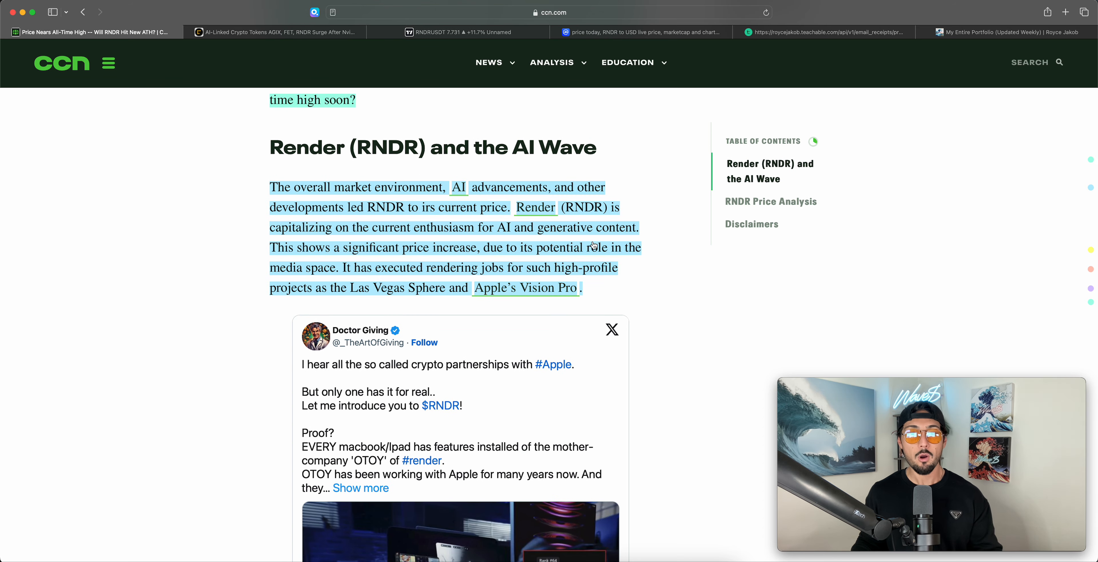
left_click(459, 32)
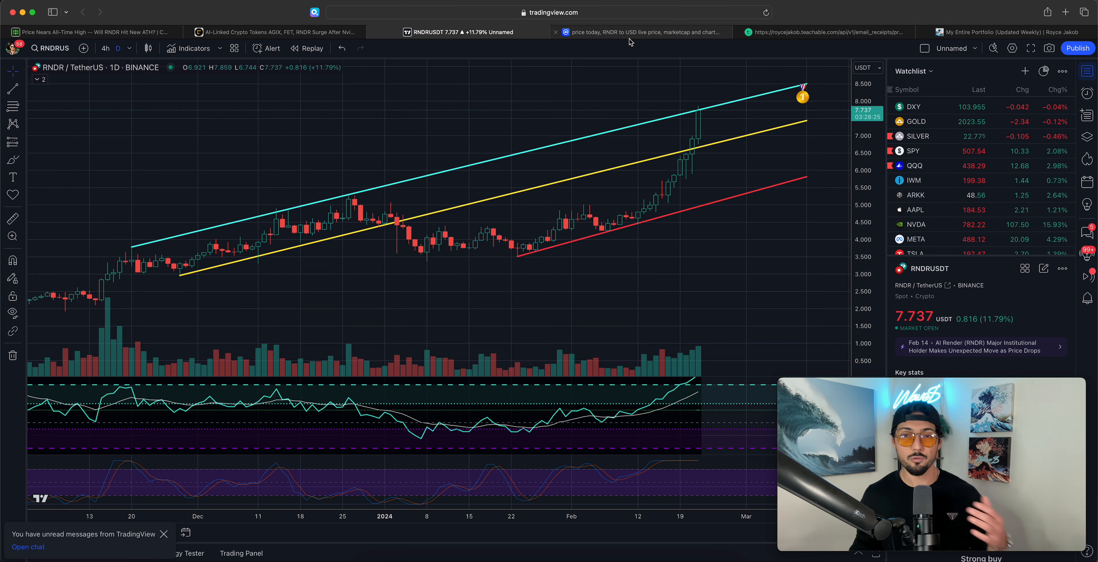
Step: Read through the CoinDesk article on AI tokens surging after Nvidia's earnings beat
left_click(273, 32)
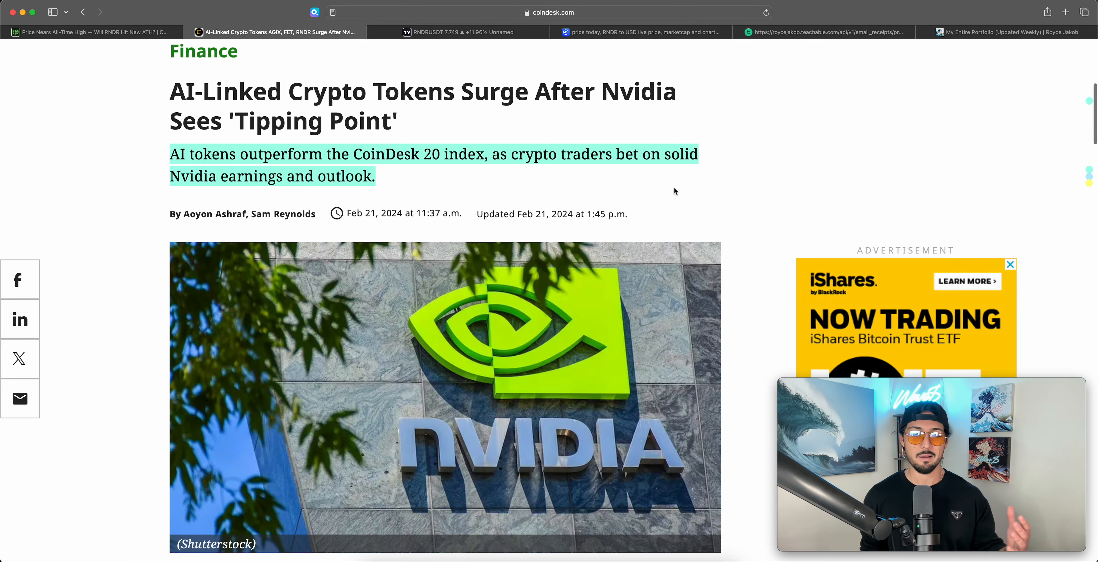
scroll("down", 3)
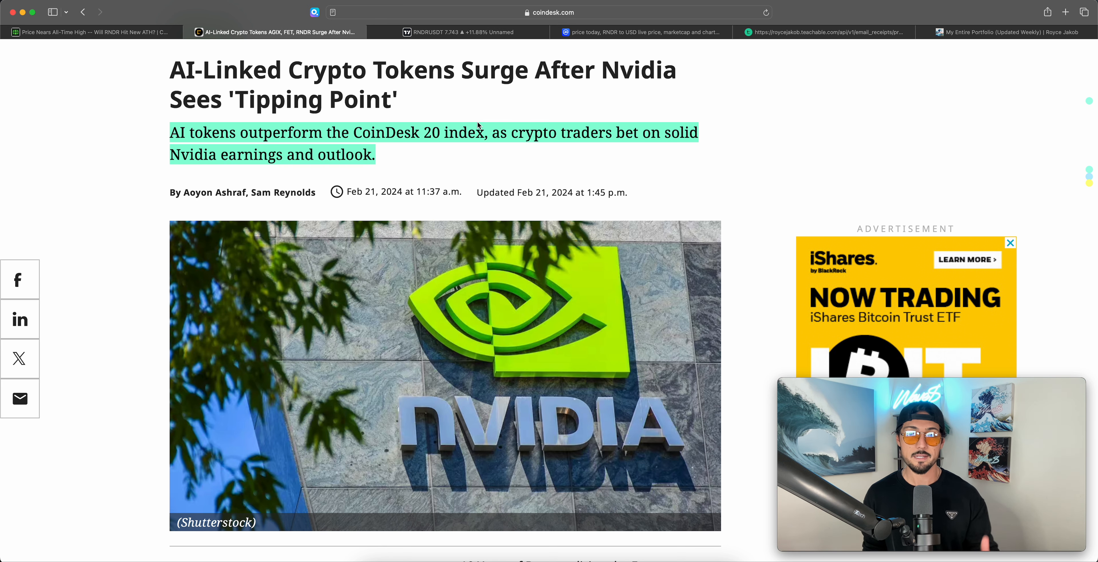
mouse_move(446, 146)
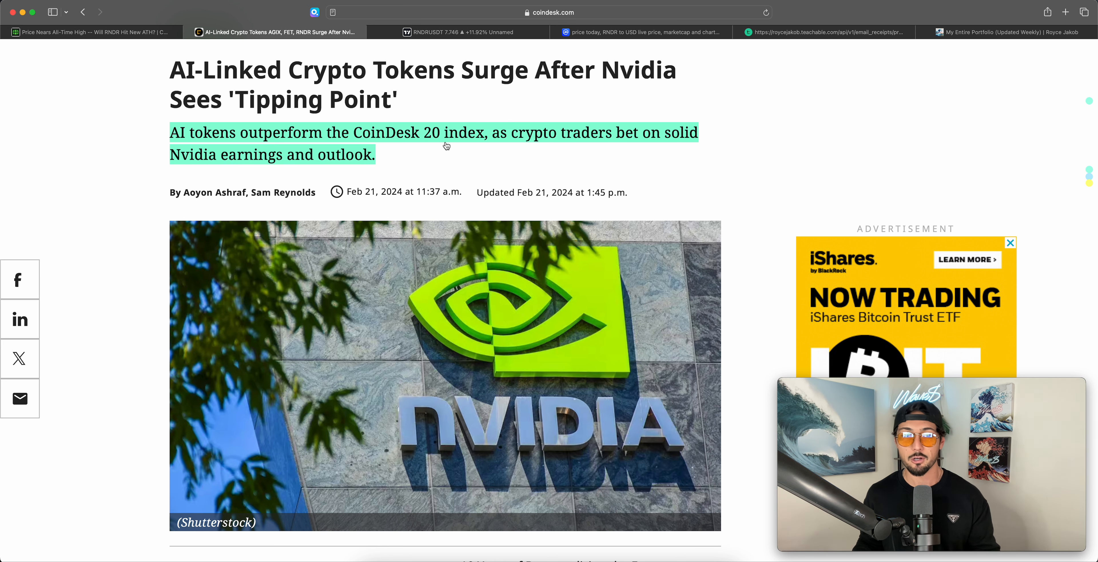
scroll("down", 3)
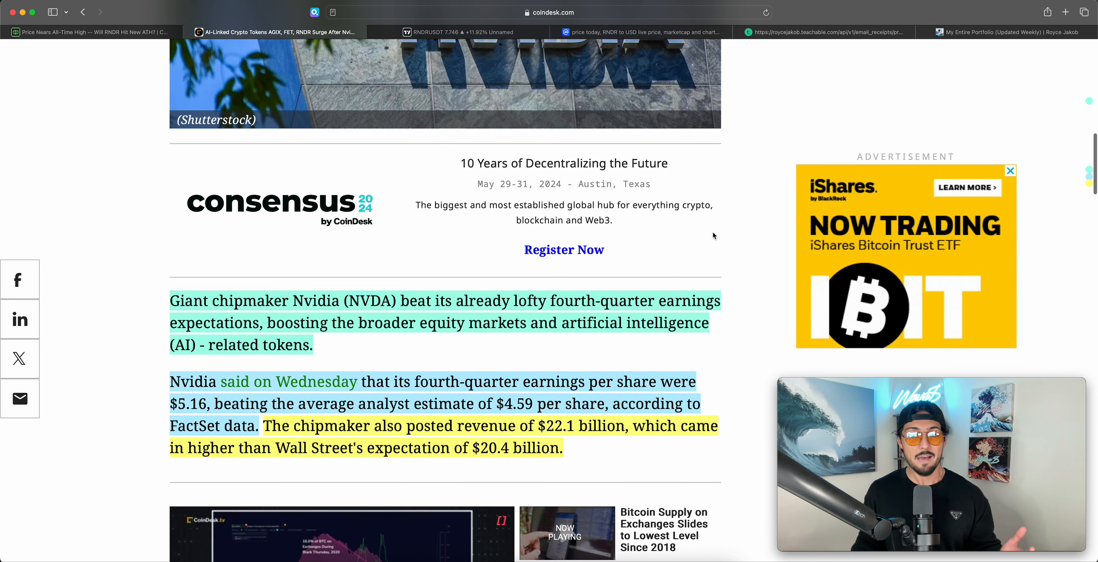
scroll("down", 3)
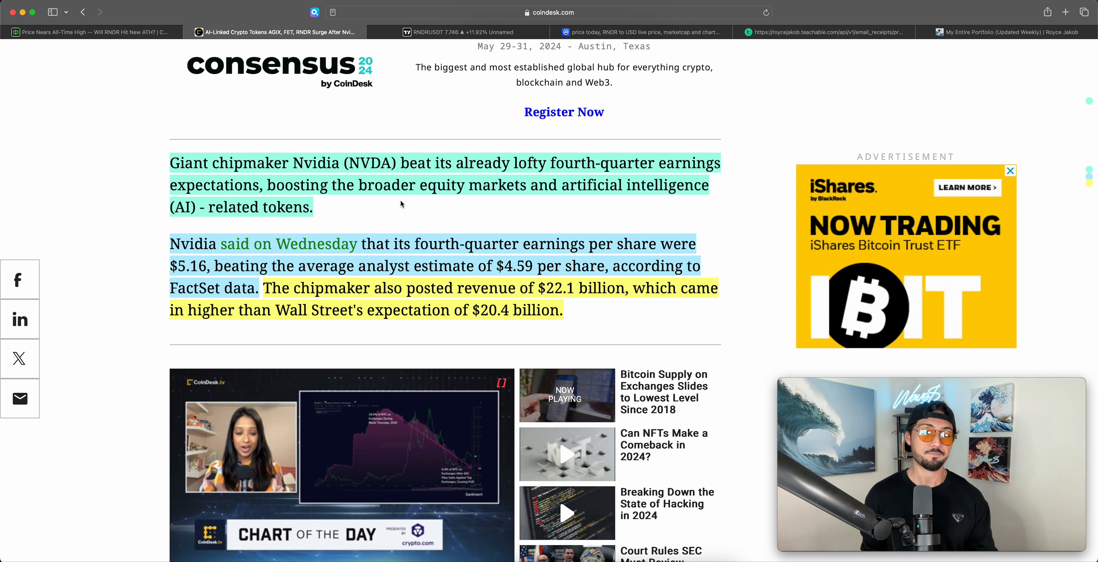
mouse_move(456, 202)
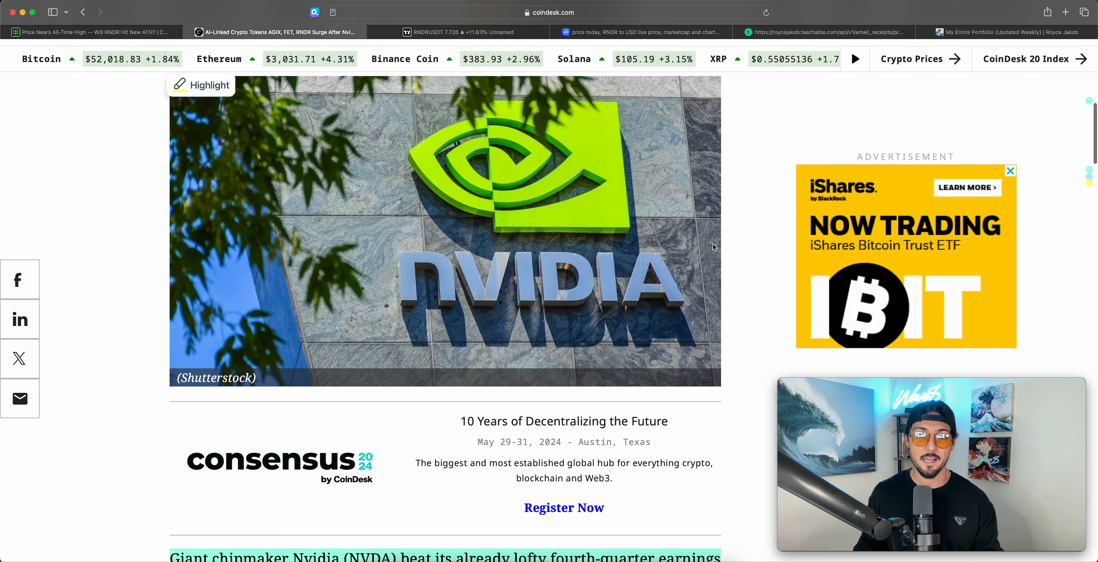
scroll("down", 3)
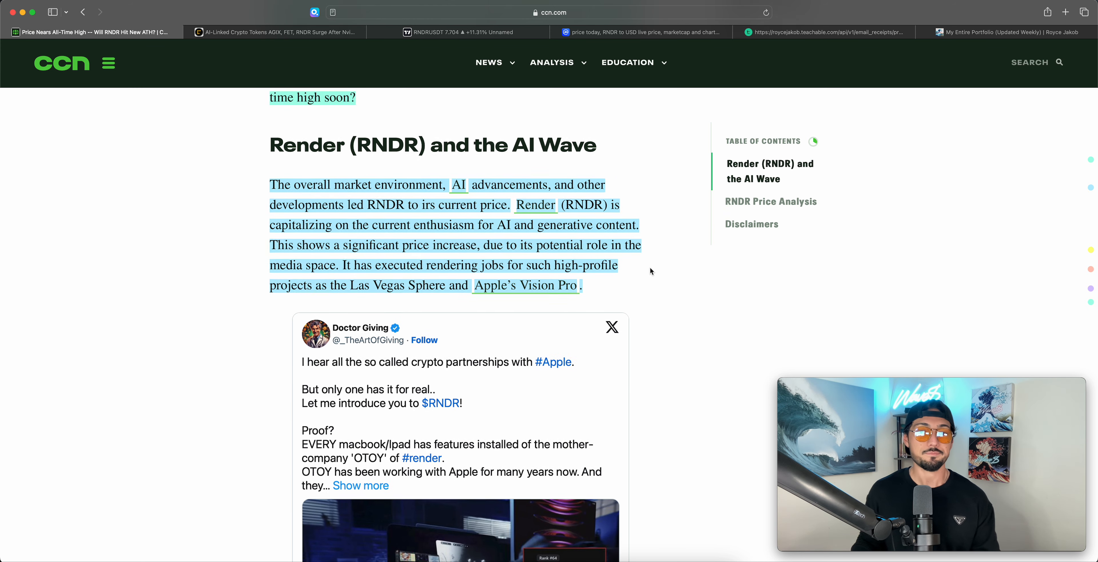
scroll("down", 3)
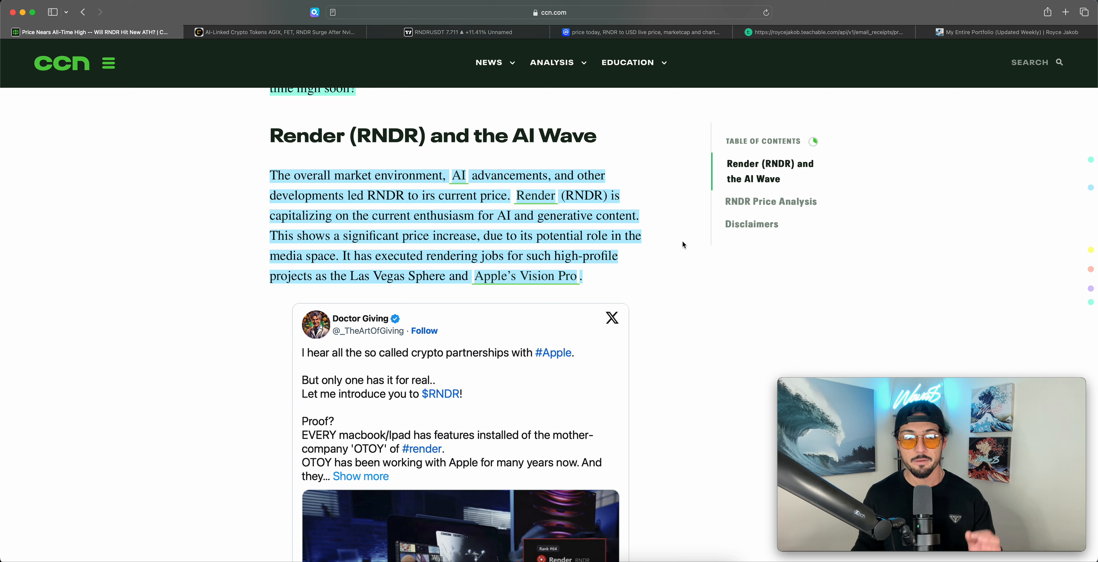
scroll("down", 3)
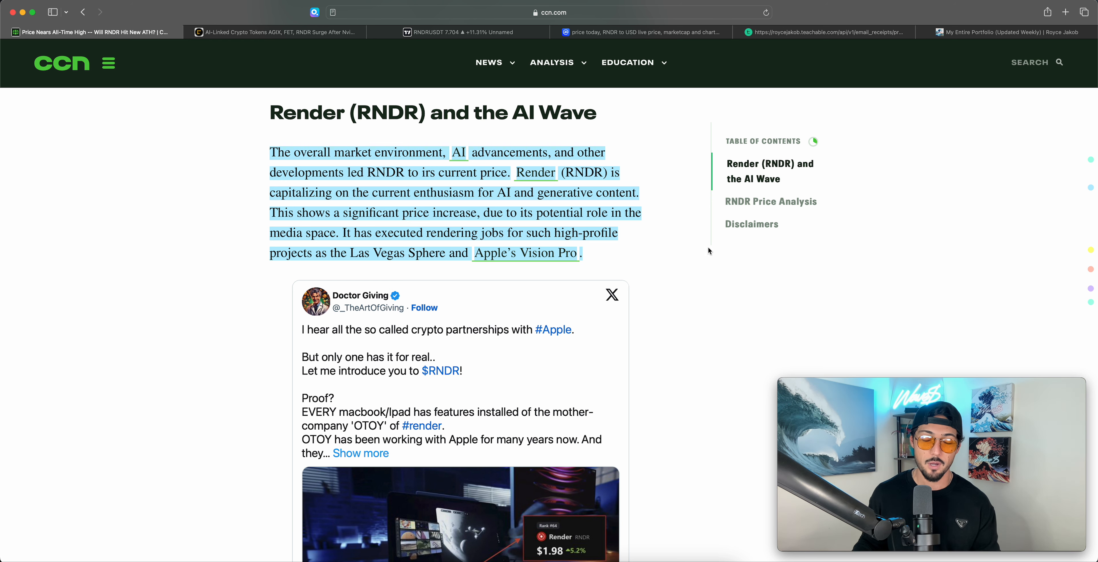
scroll("down", 3)
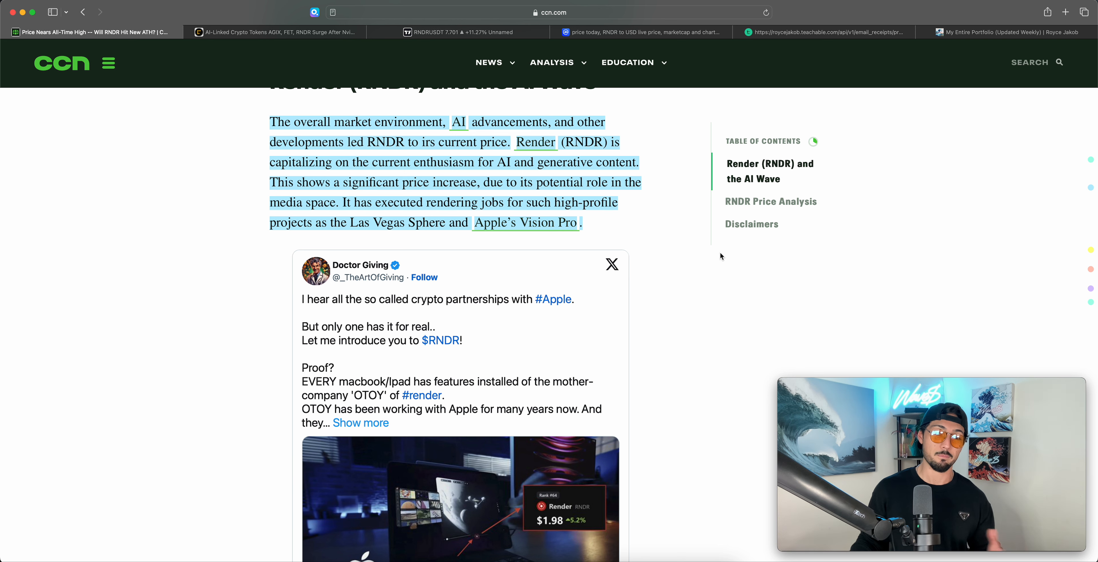
scroll("down", 3)
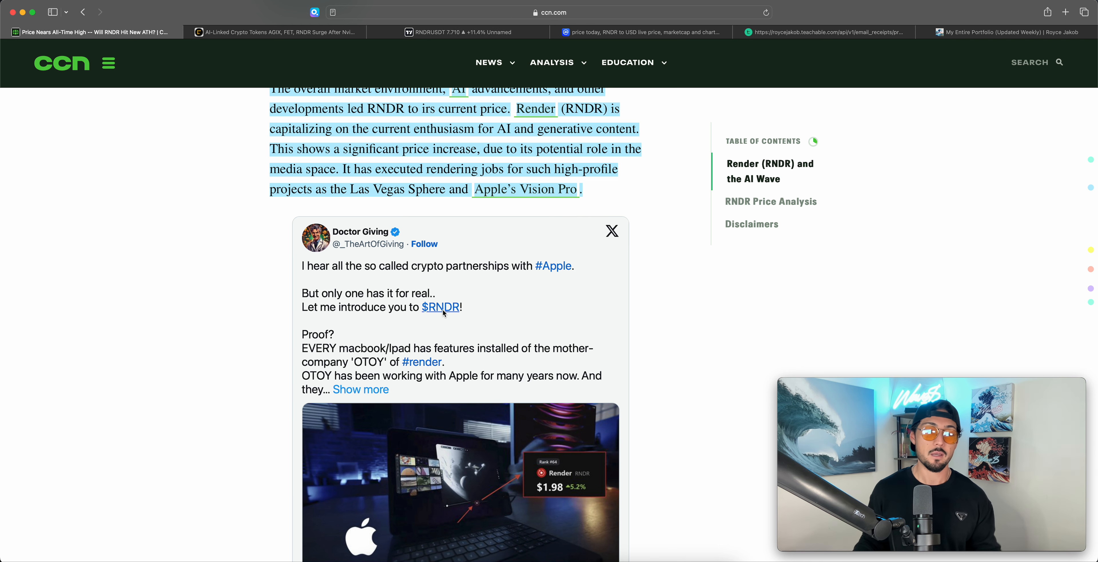
scroll("down", 3)
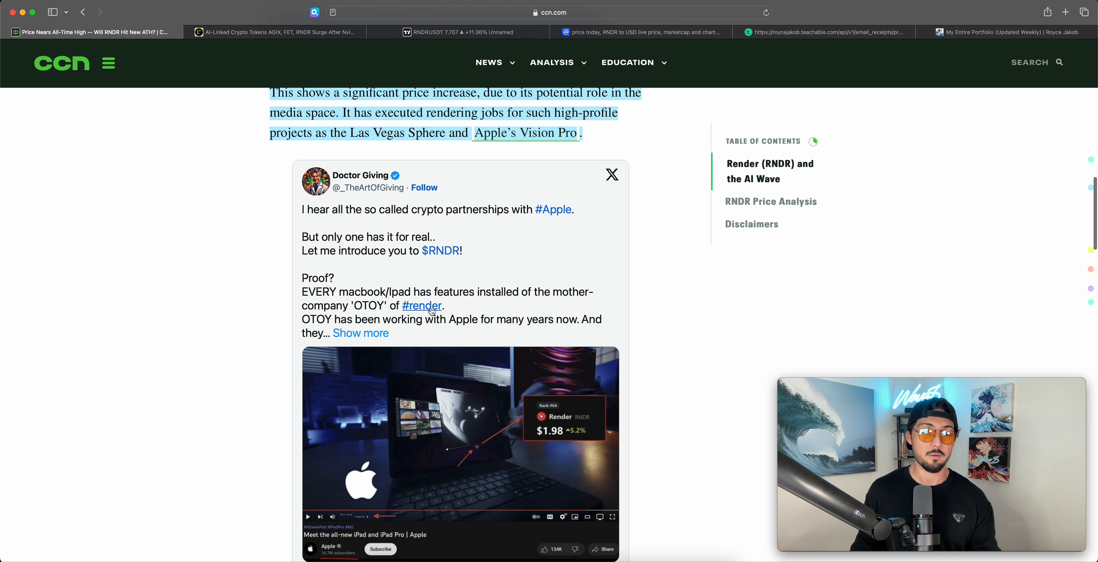
scroll("down", 3)
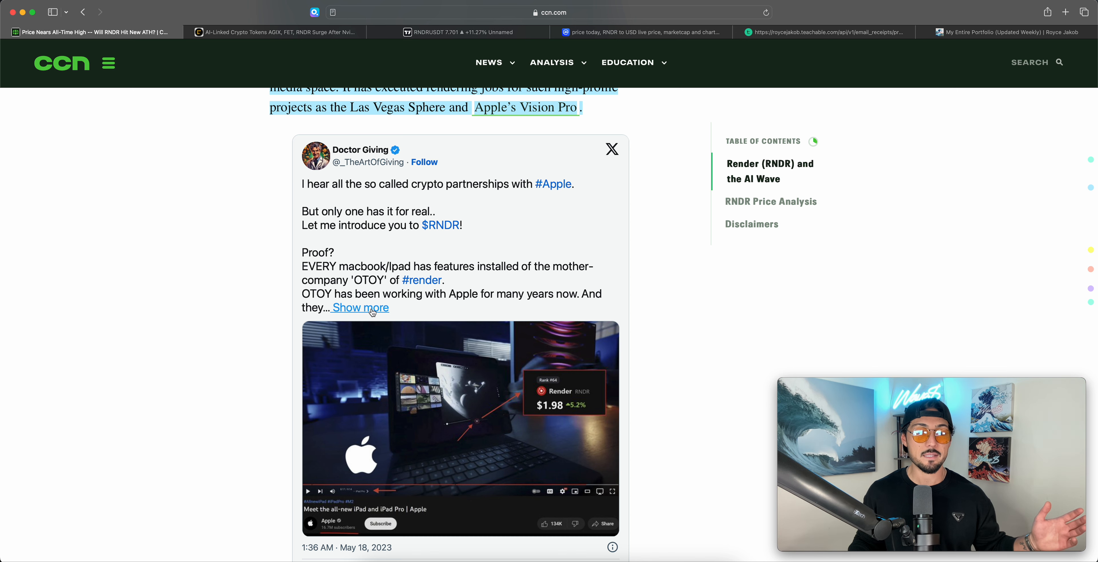
mouse_move(744, 290)
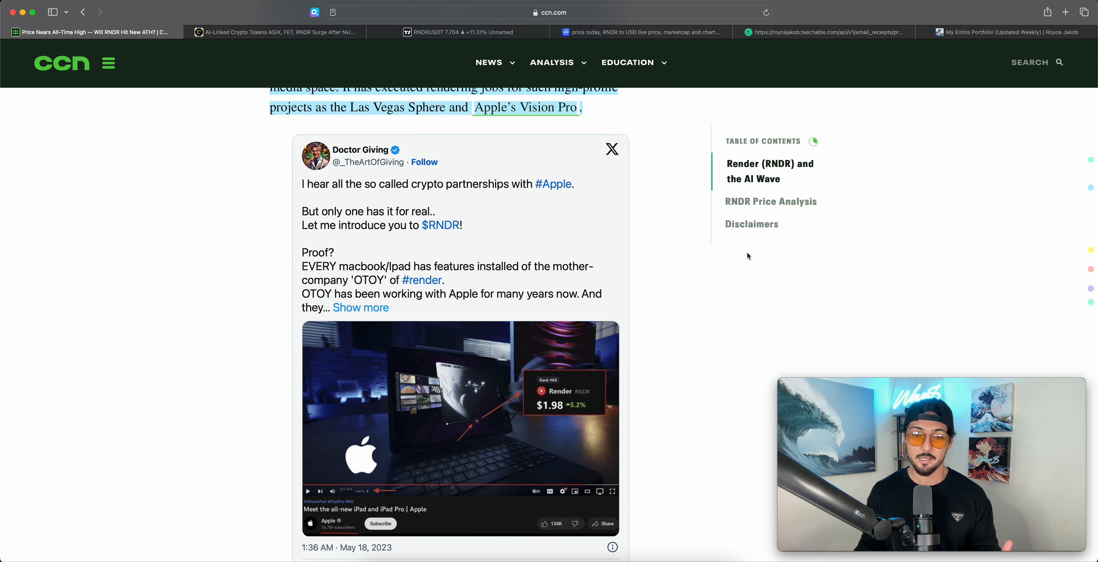
mouse_move(755, 305)
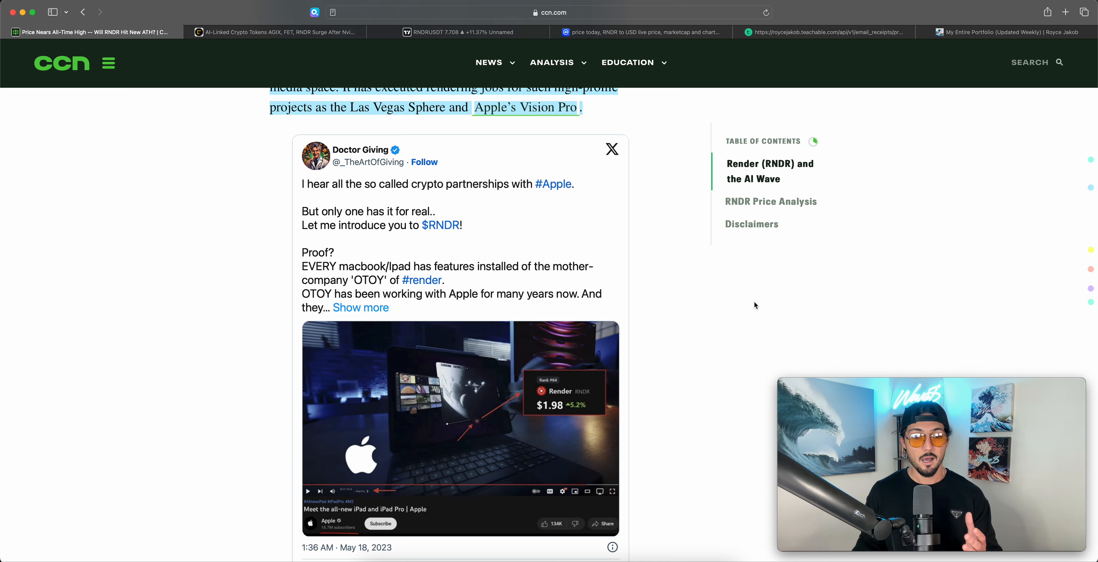
scroll("down", 3)
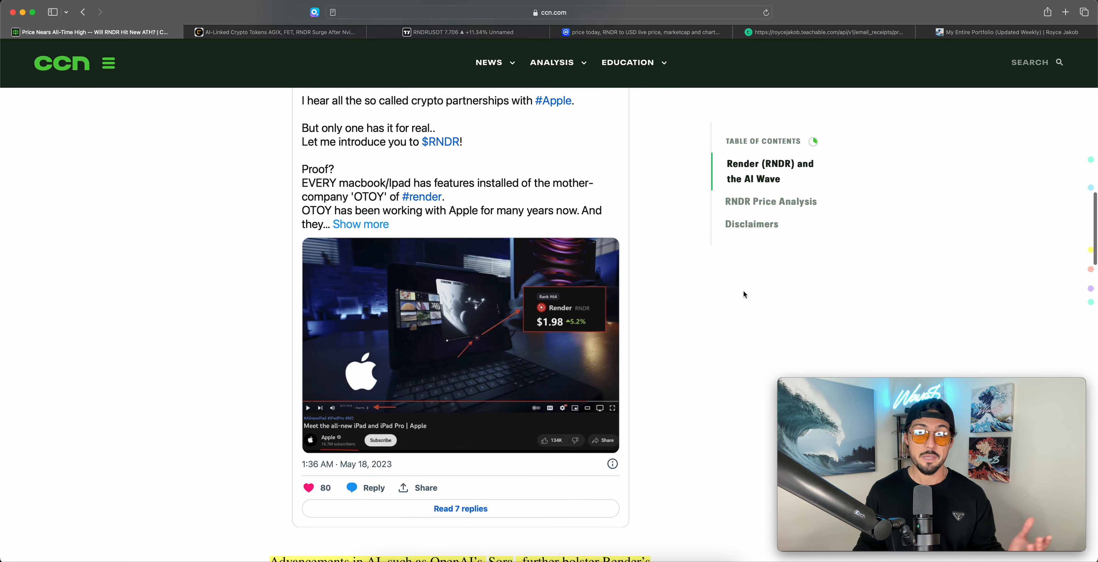
scroll("down", 3)
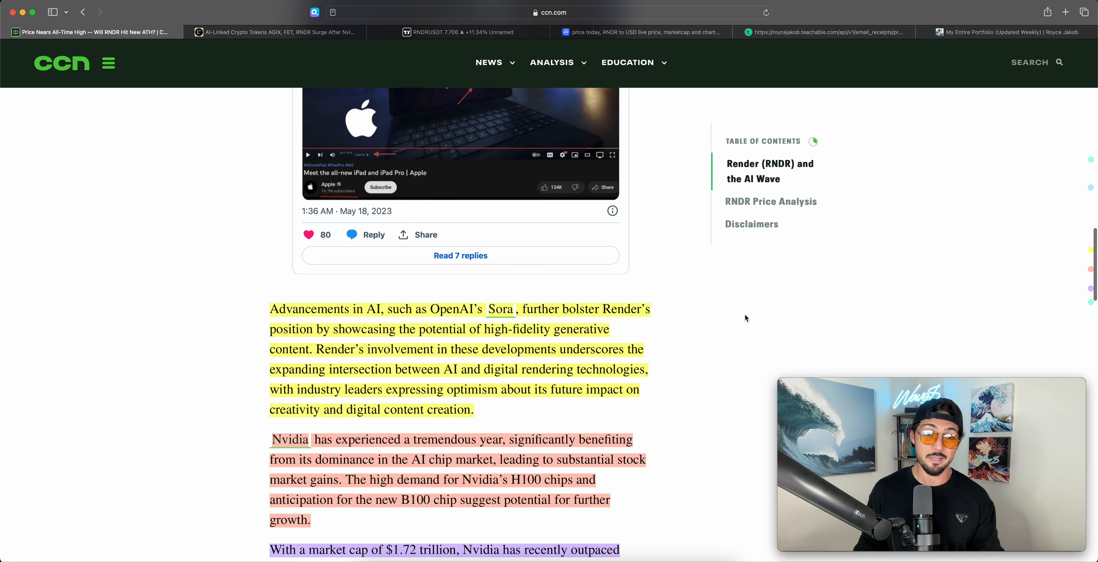
scroll("down", 3)
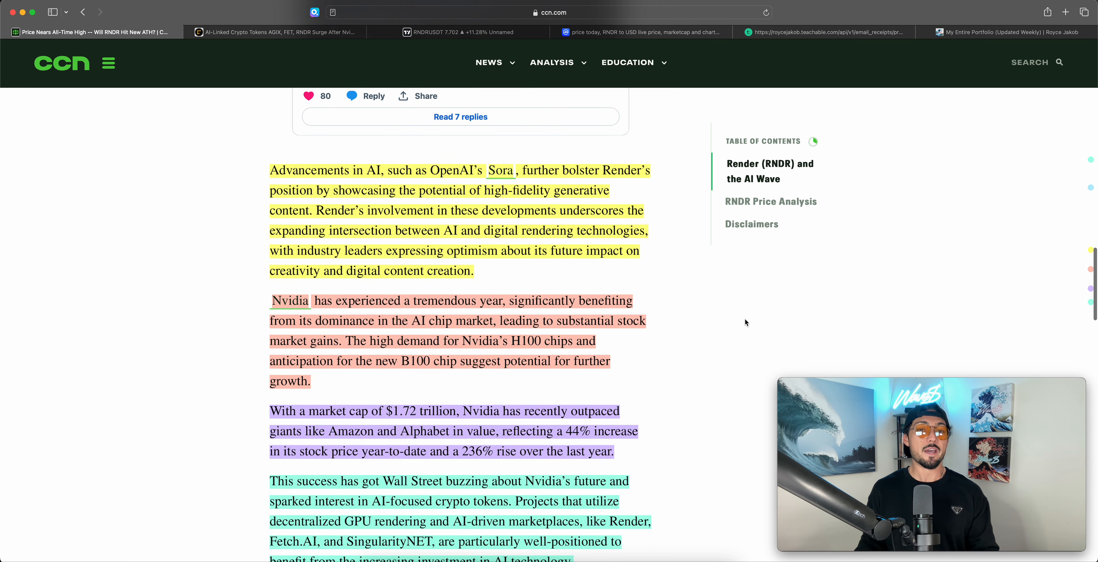
scroll("down", 3)
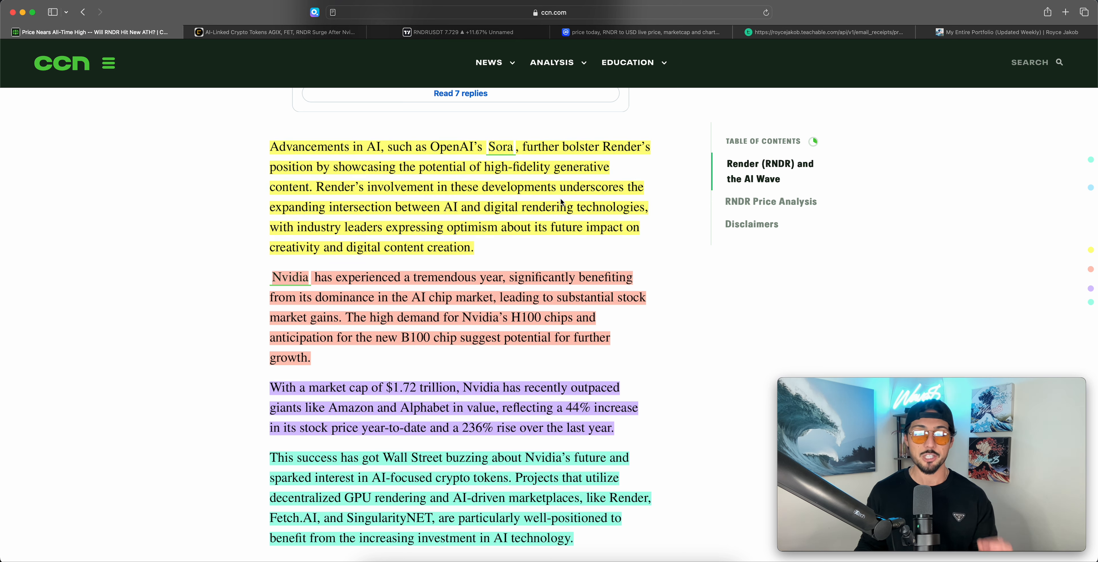
scroll("down", 3)
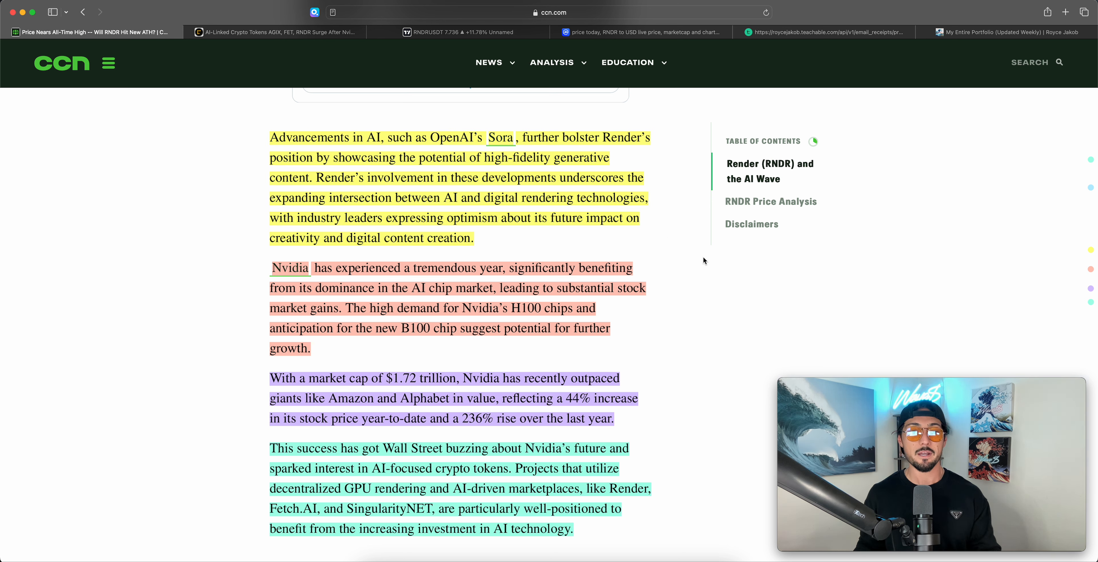
mouse_move(695, 251)
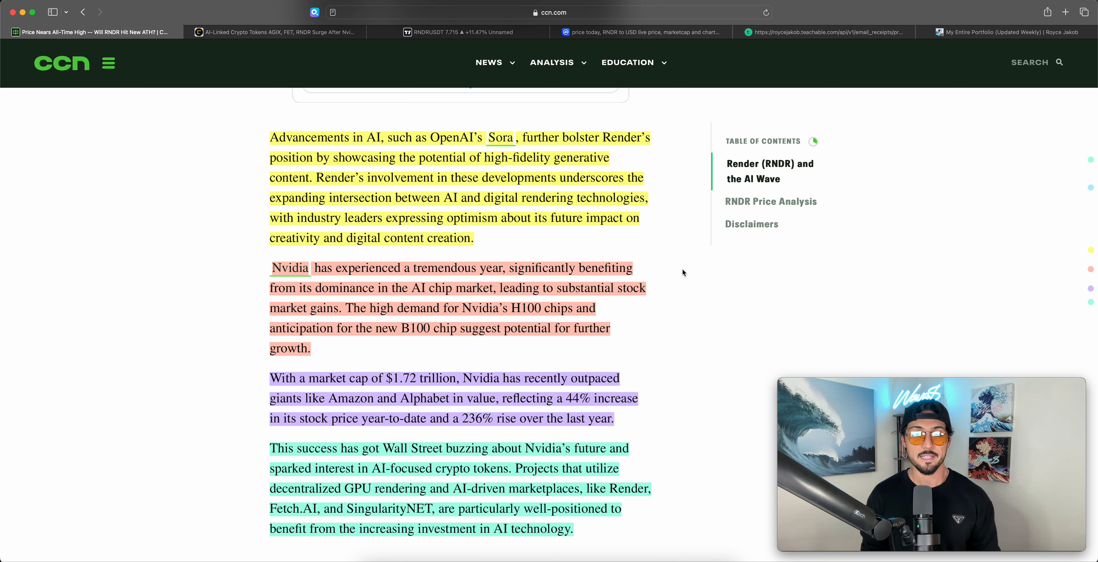
scroll("down", 3)
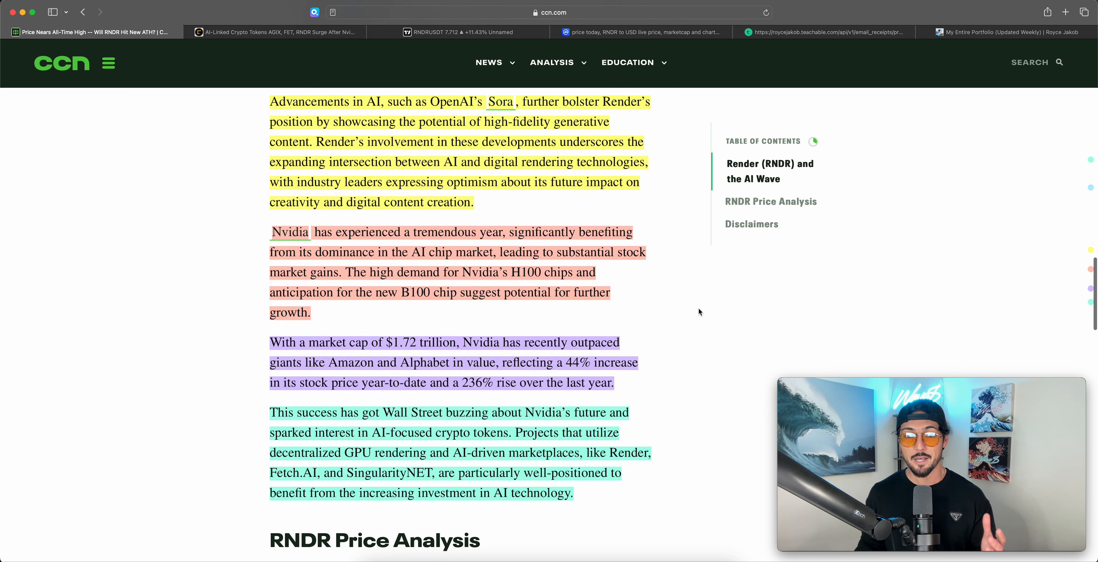
scroll("down", 3)
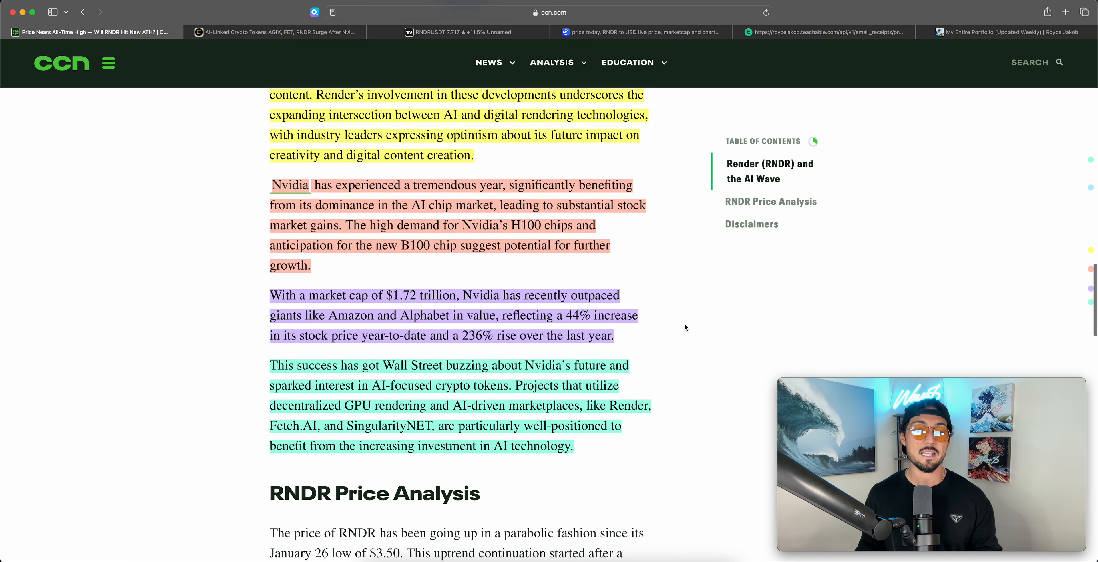
mouse_move(683, 329)
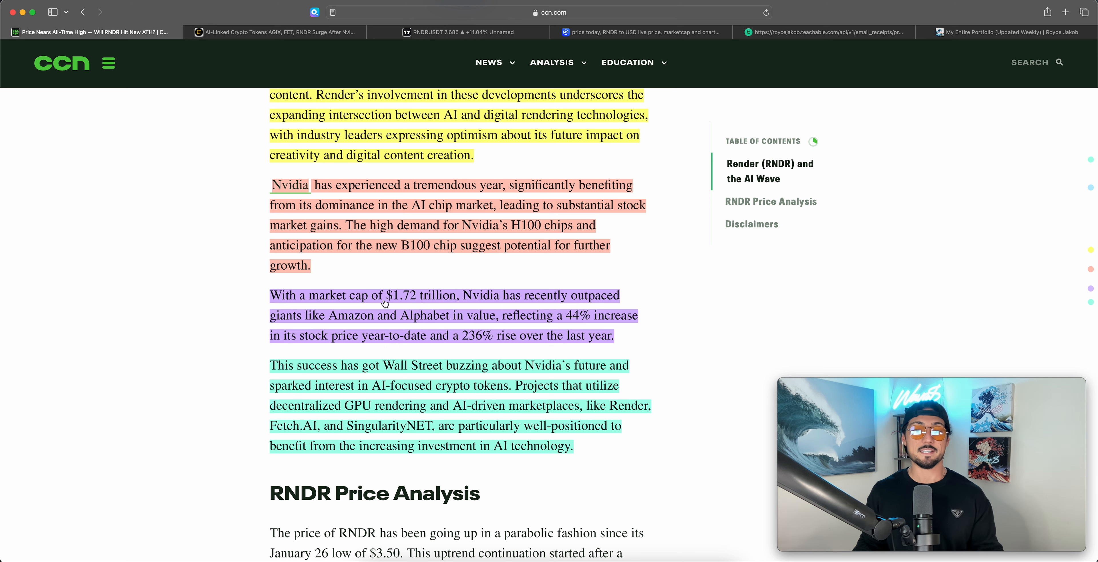
scroll("down", 3)
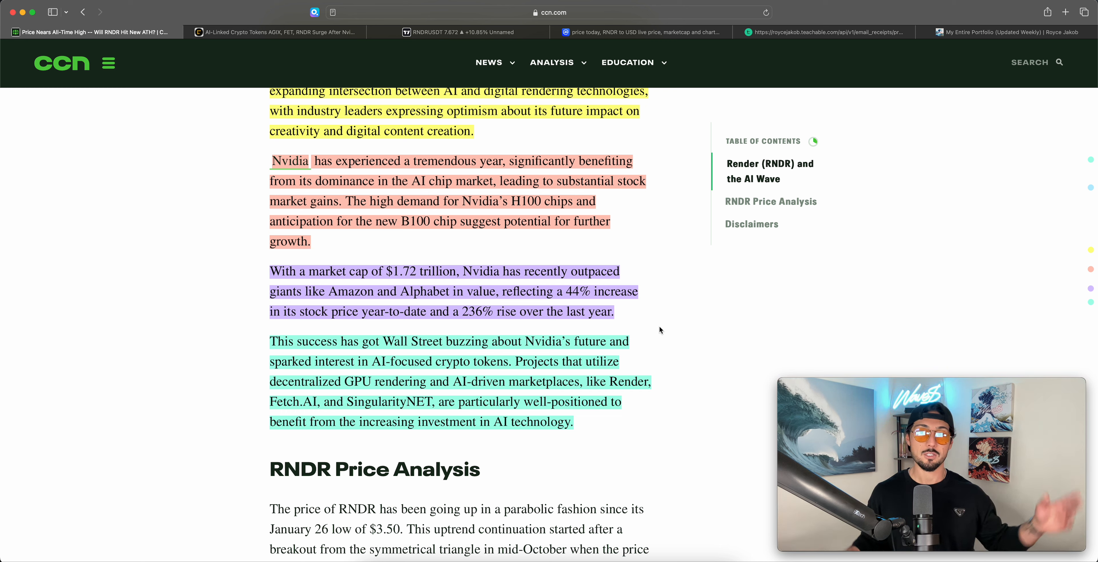
Step: Switch to the Waves Capital portfolio subscription page with its $15/month plan
left_click(455, 32)
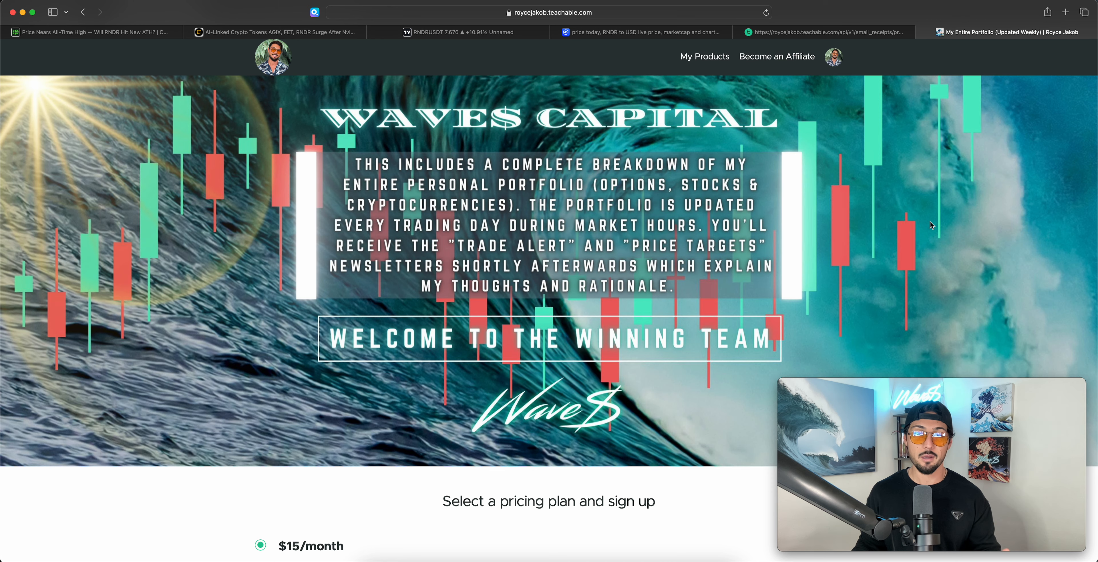
mouse_move(934, 256)
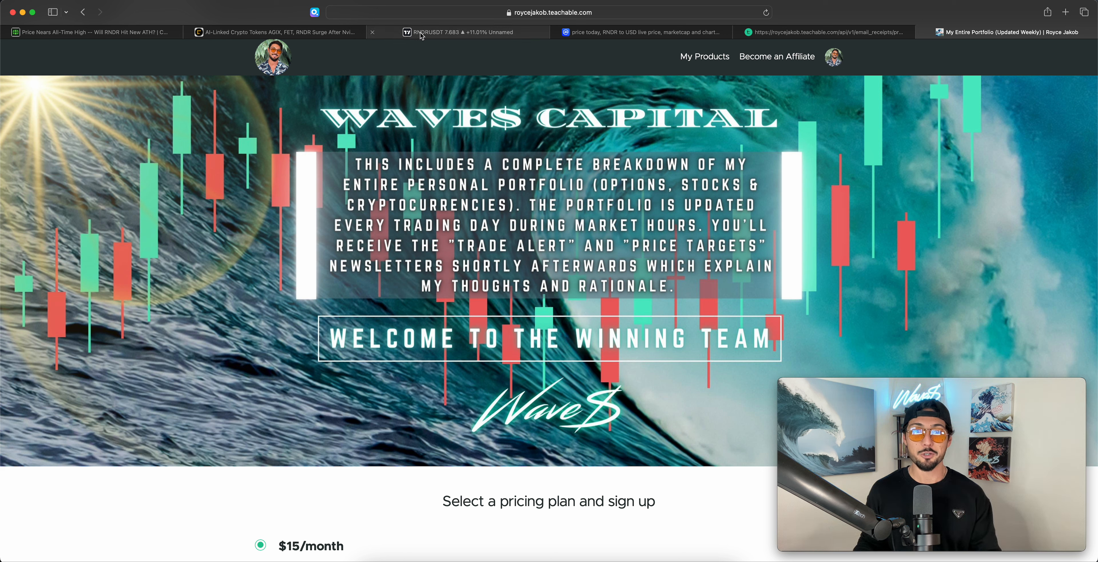
Step: Switch to the RNDR/TetherUS daily TradingView chart showing price at 7.683 above its channel
left_click(455, 31)
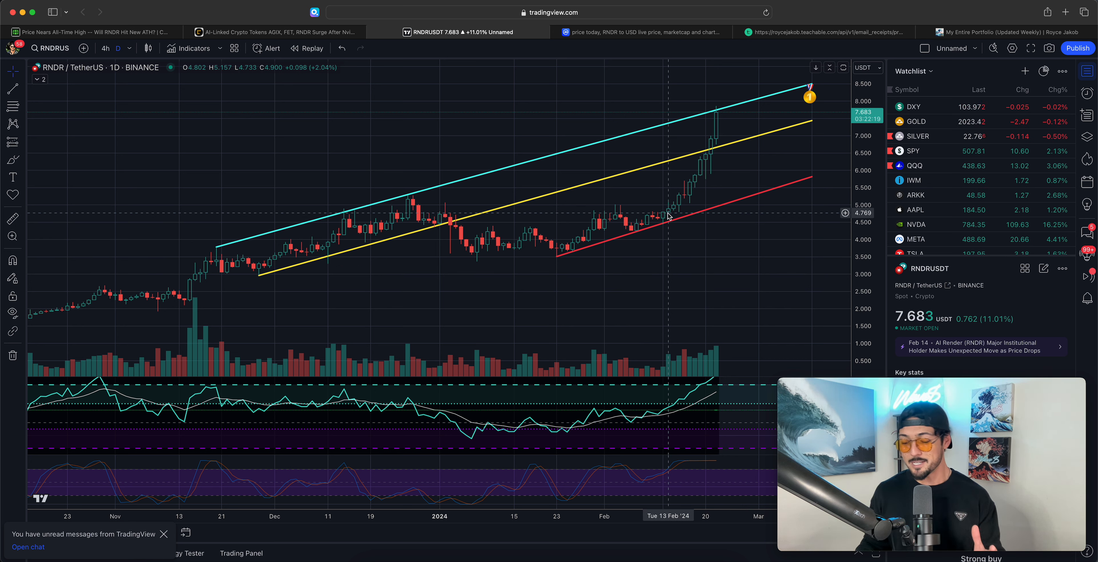
mouse_move(698, 164)
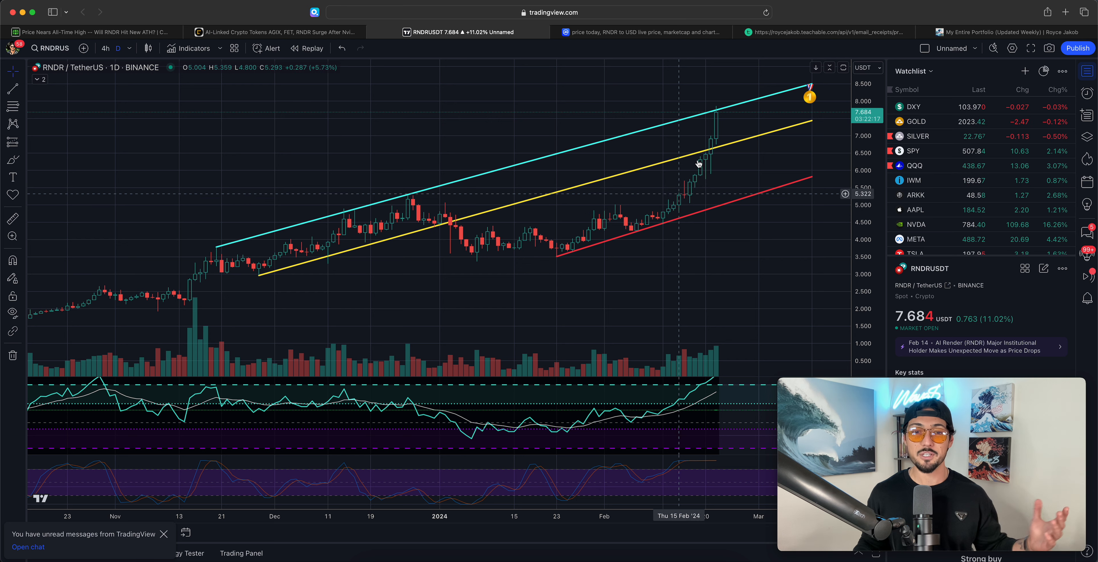
mouse_move(716, 128)
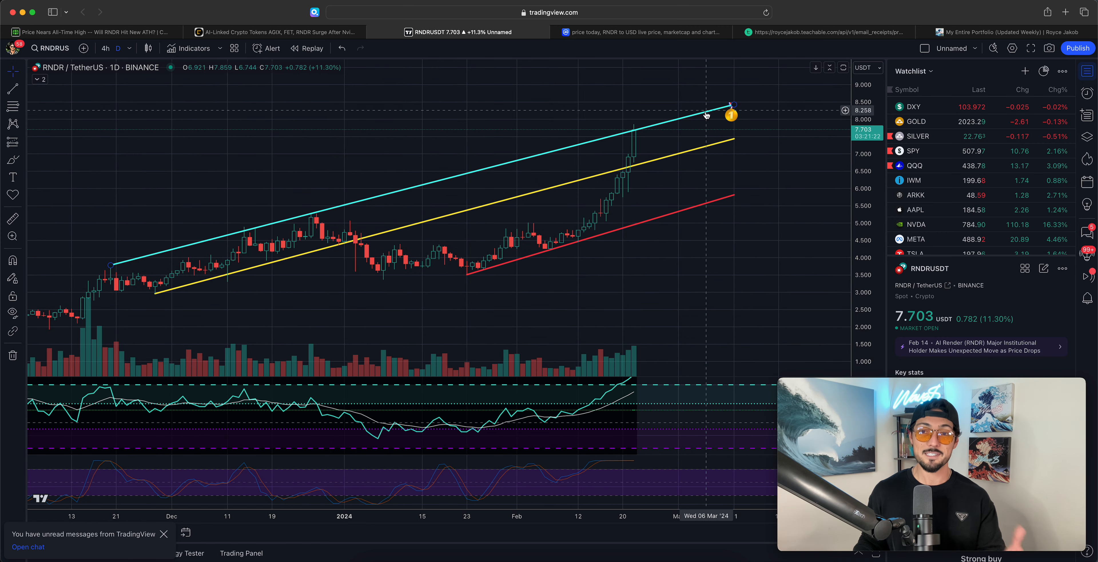
left_click_drag(731, 110, 734, 91)
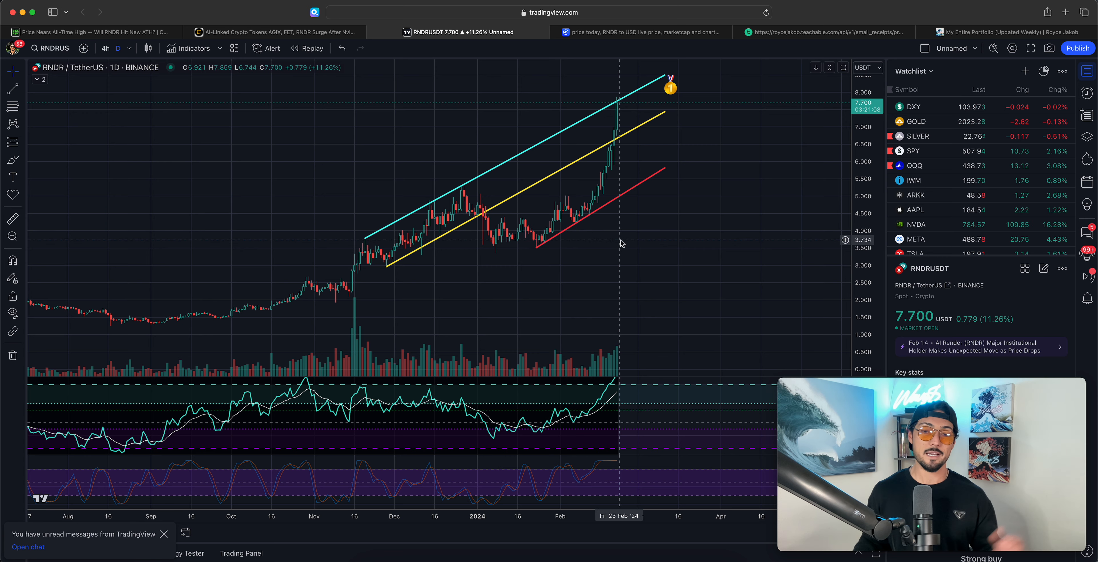
mouse_move(567, 264)
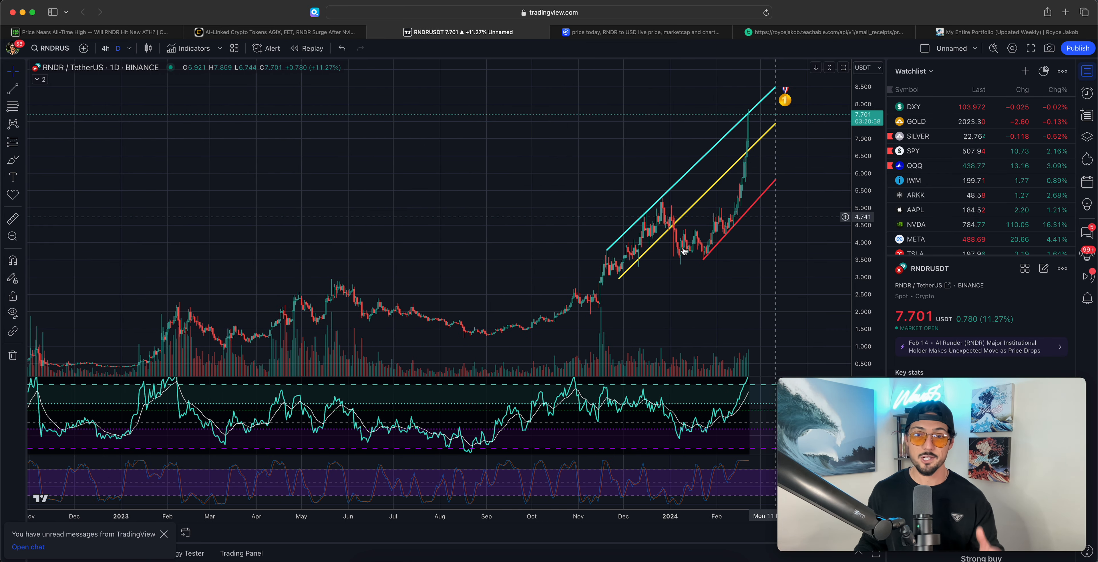
mouse_move(736, 230)
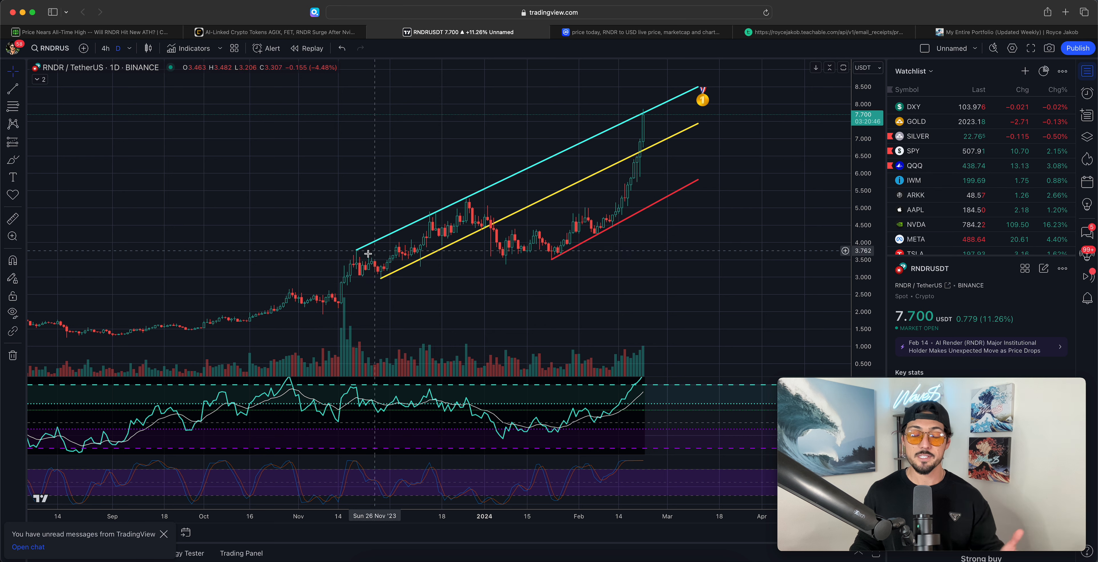
mouse_move(637, 121)
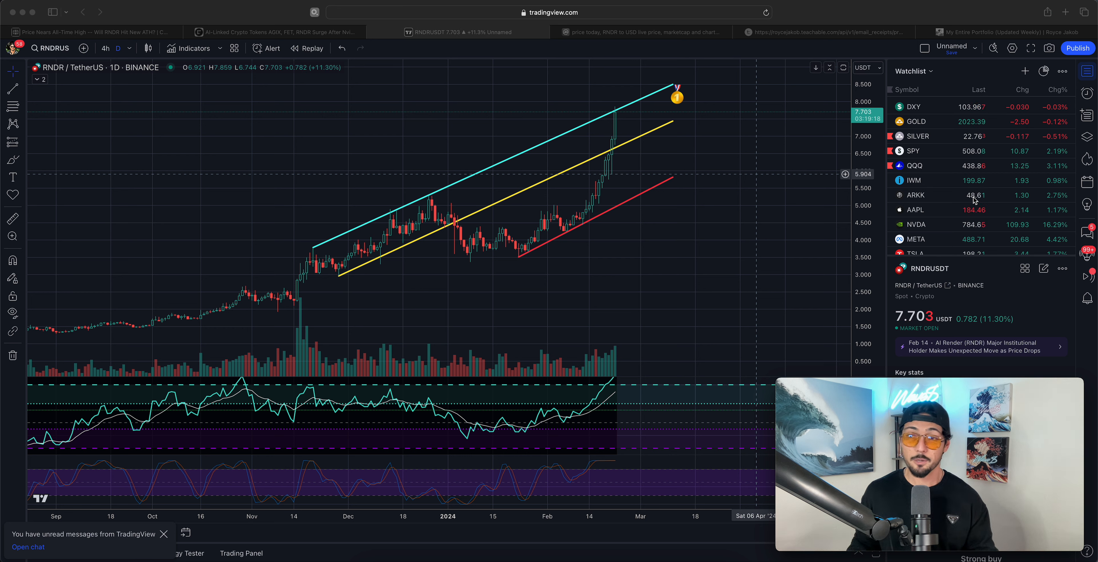
scroll("down", 3)
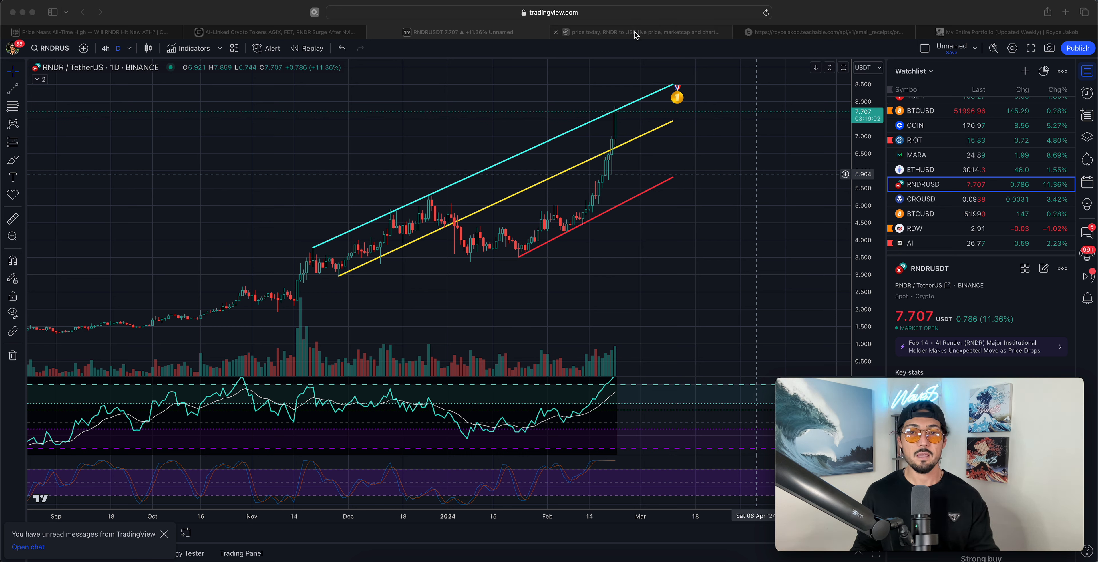
Step: Switch to CoinMarketCap's Render page charting all-time history with RNDR at $7.78
left_click(639, 32)
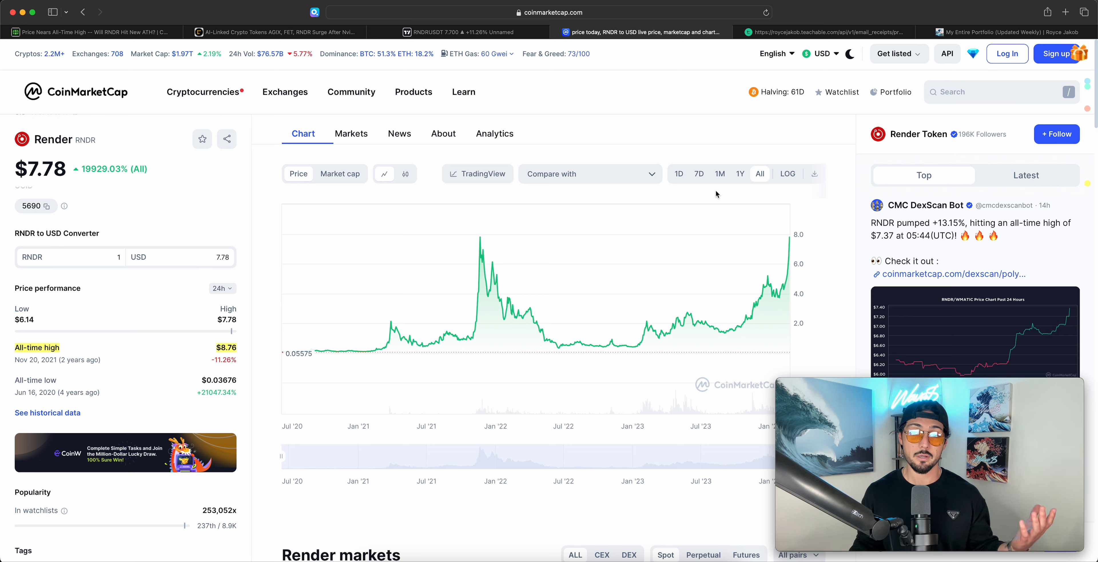
mouse_move(833, 253)
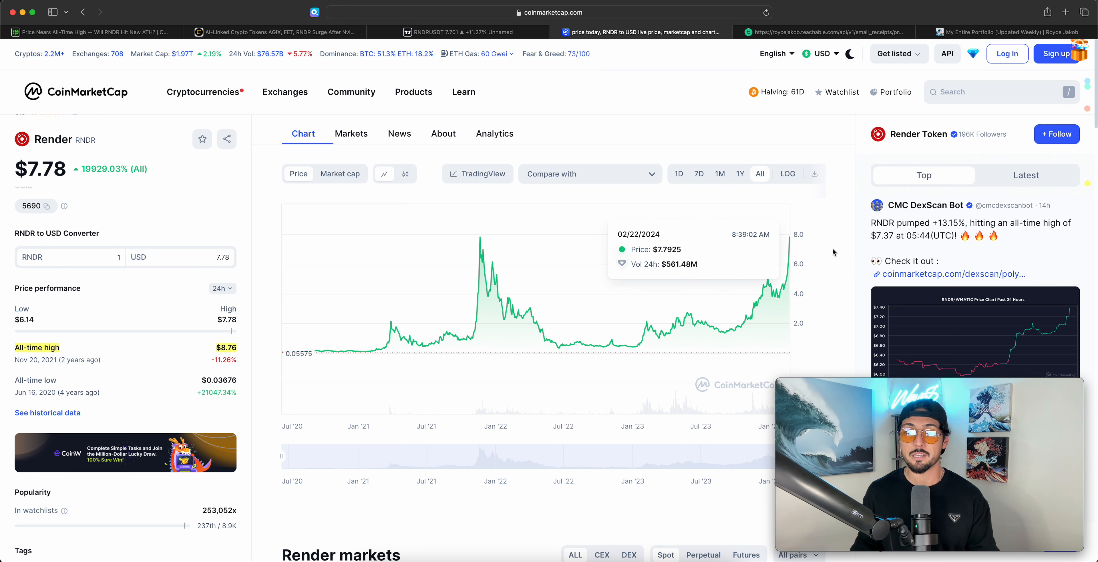